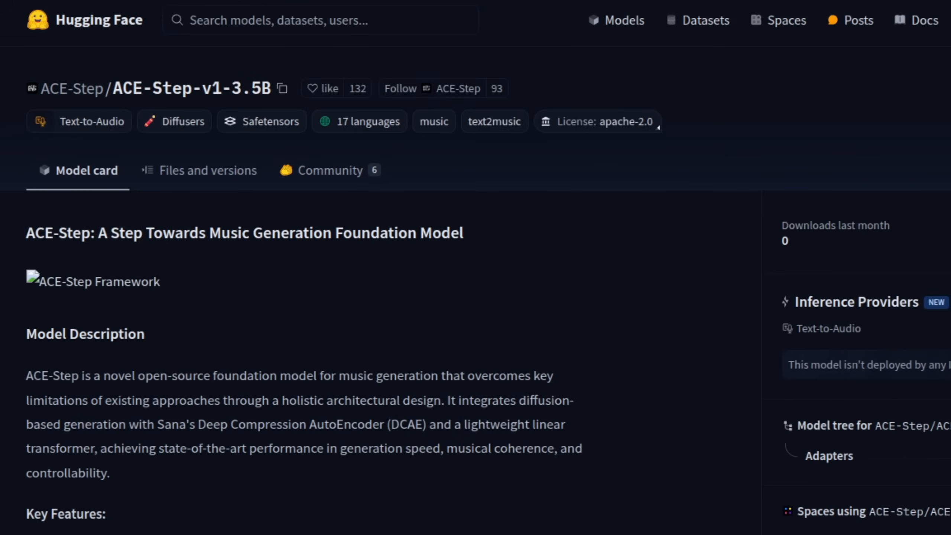
# - Scroll through ComfyUI pull request #7972 to reach the example ACE-Step workflow JSON
pyautogui.scroll(-3)
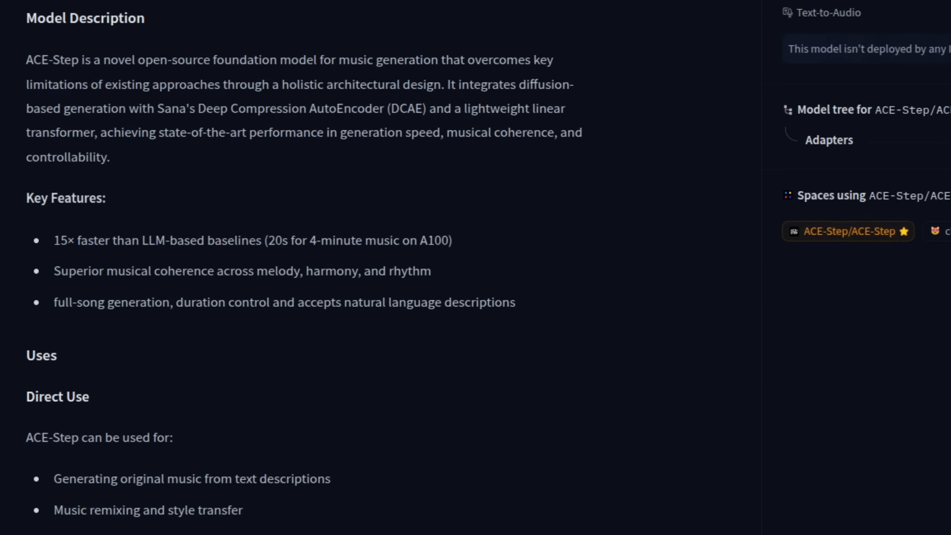
pyautogui.moveTo(536, 271)
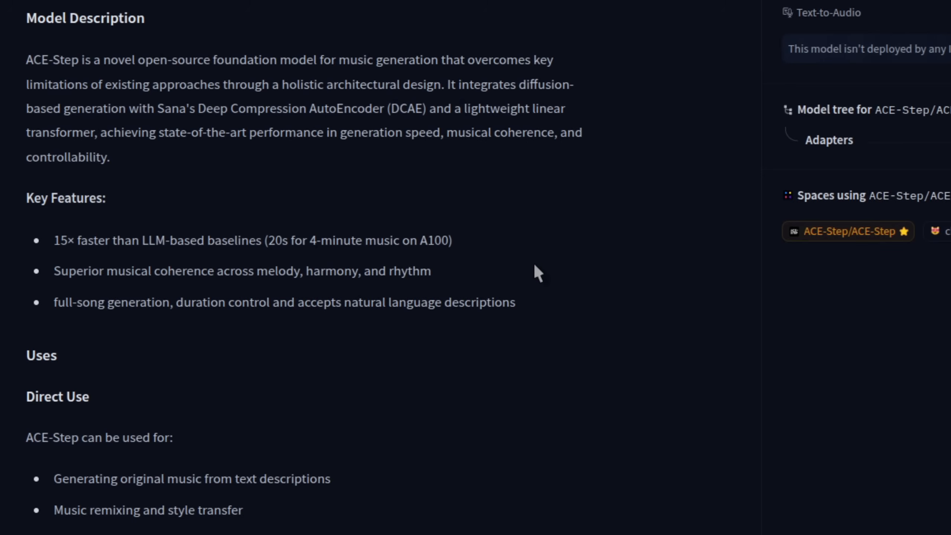
pyautogui.scroll(-3)
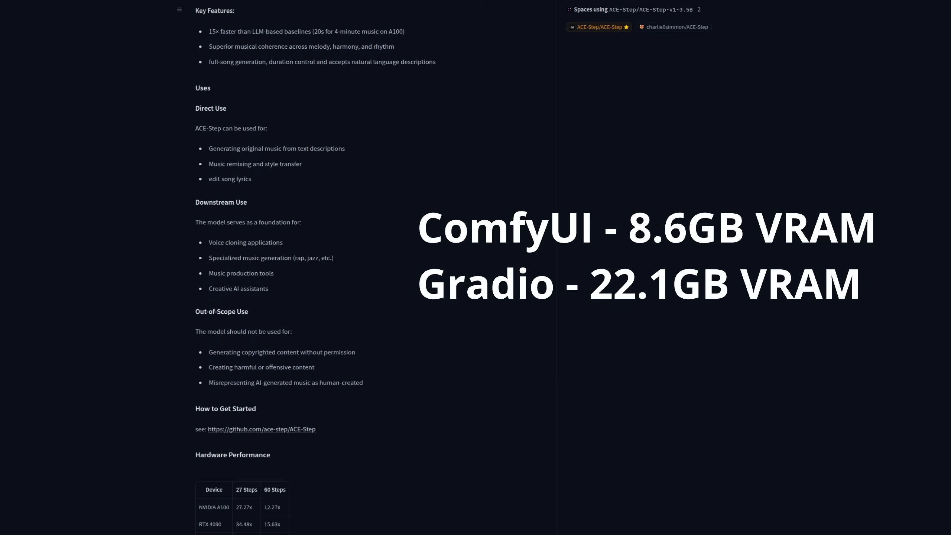
pyautogui.scroll(-3)
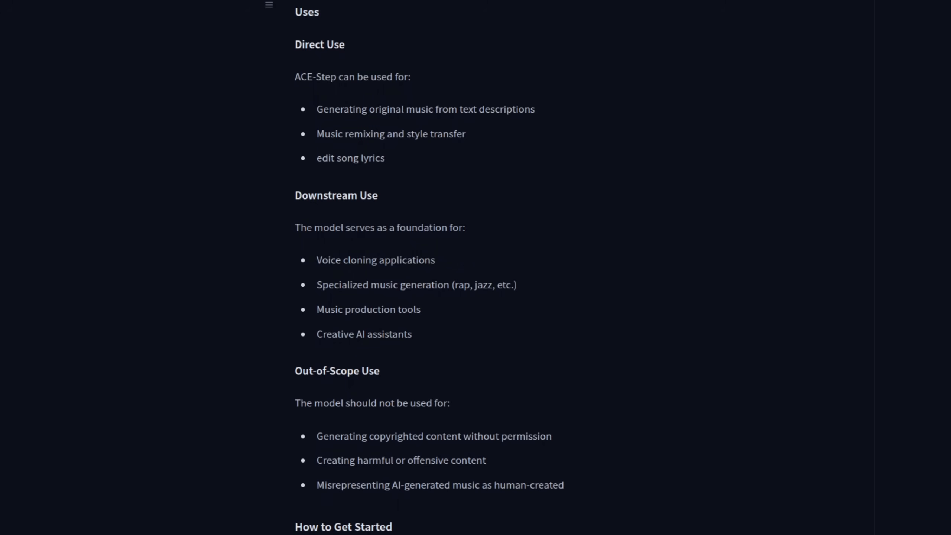
pyautogui.scroll(-3)
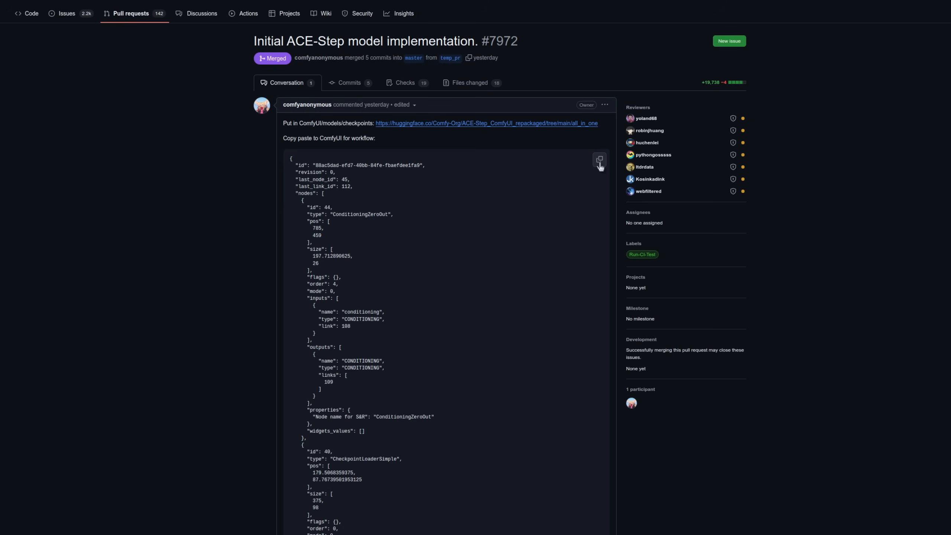
pyautogui.moveTo(575, 127)
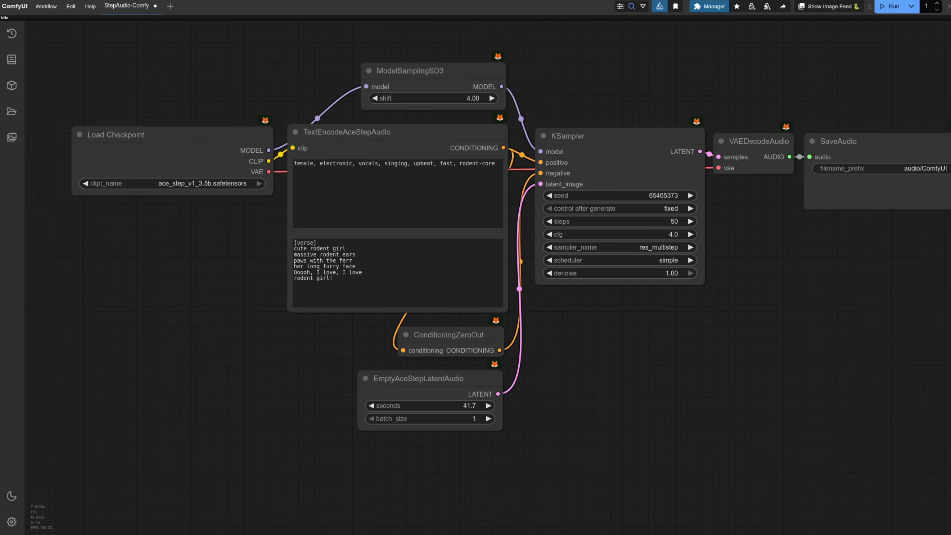
pyautogui.moveTo(196, 169)
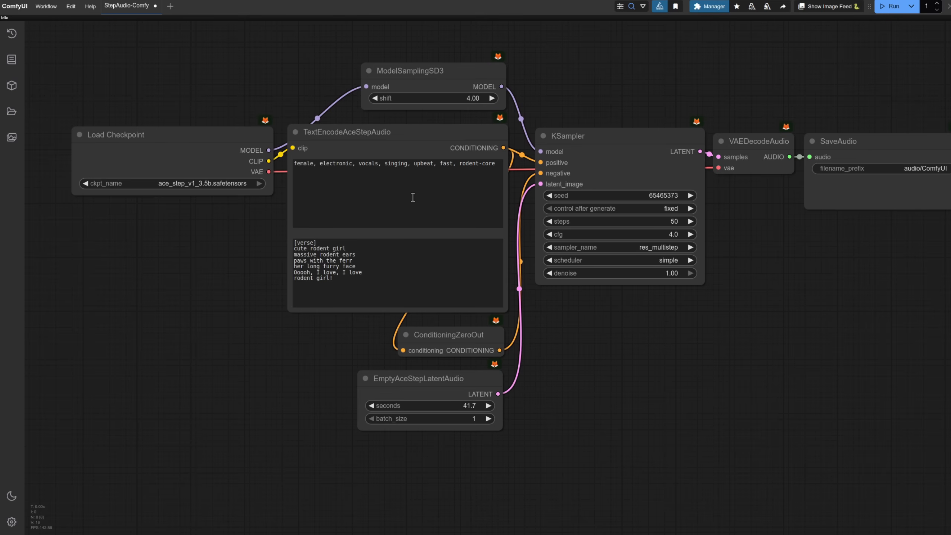
pyautogui.moveTo(403, 254)
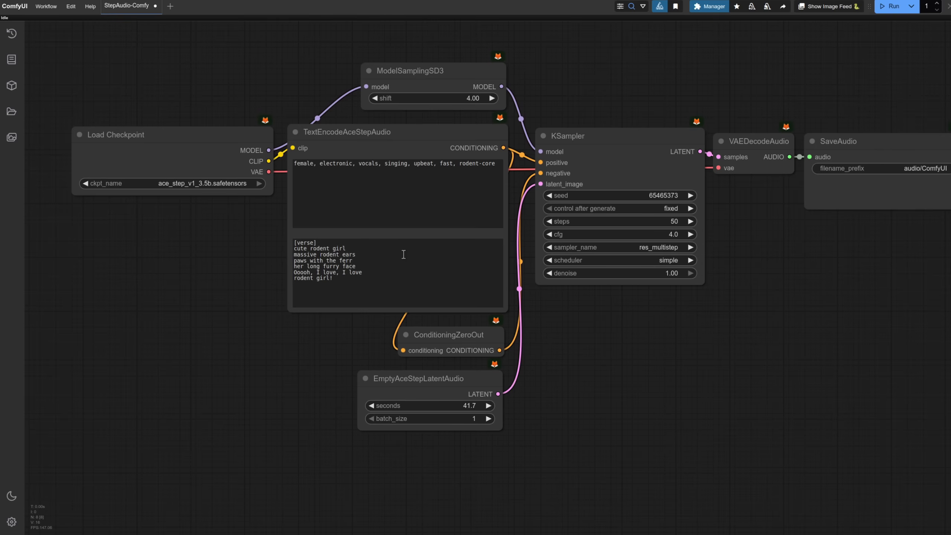
pyautogui.moveTo(465, 391)
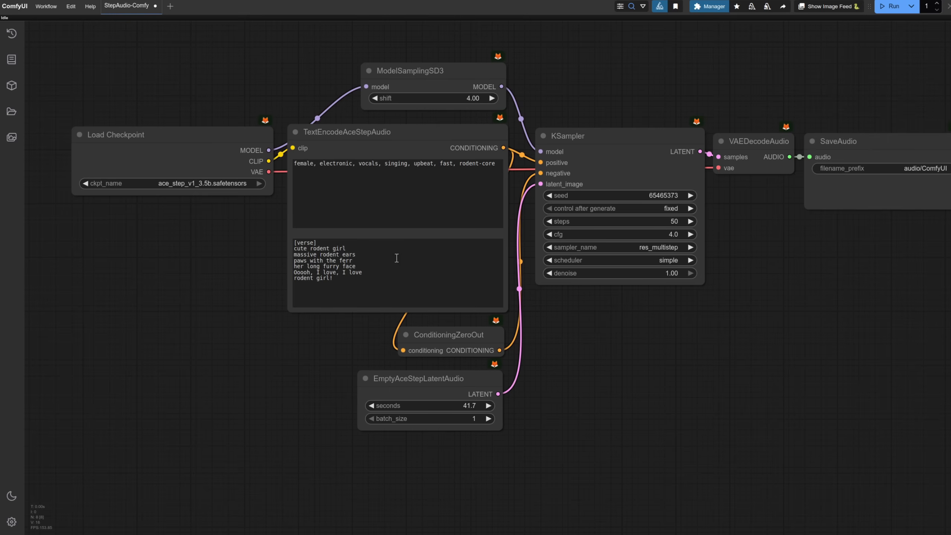
# - Queue the ACE-Step workflow with Run until SaveAudio holds the 41-second song
pyautogui.click(892, 6)
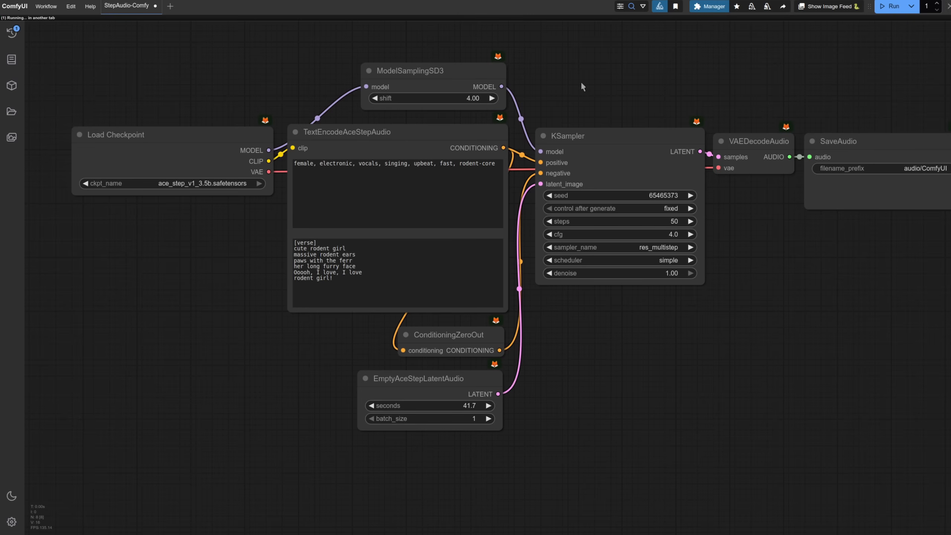
pyautogui.click(893, 6)
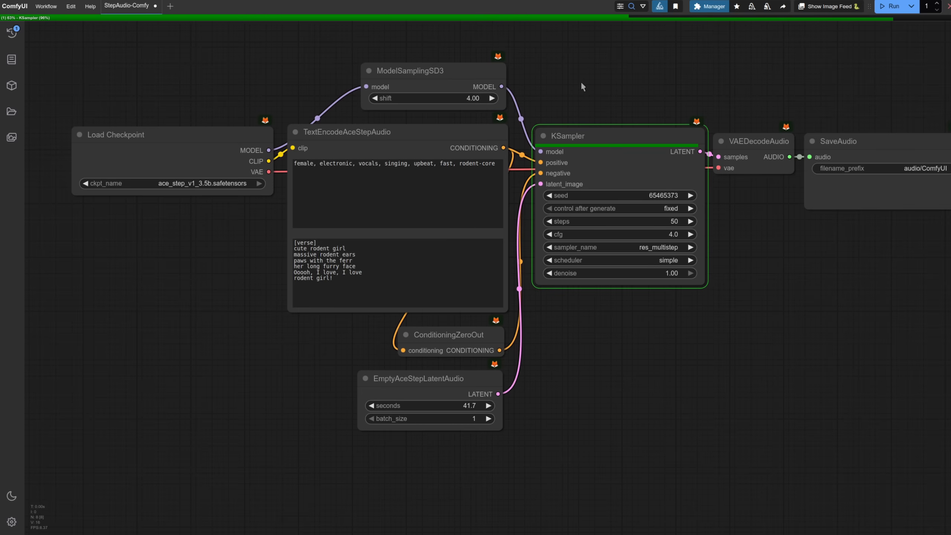
pyautogui.click(894, 6)
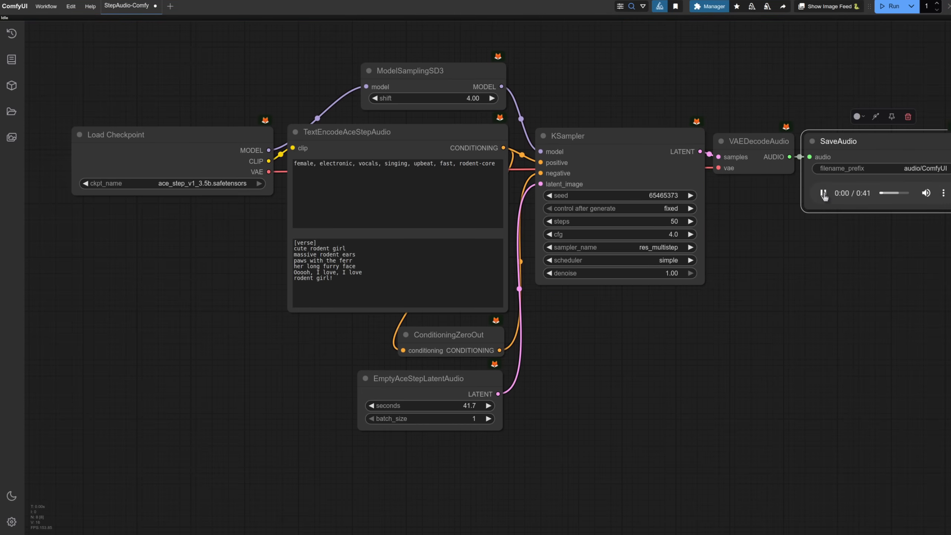
# - Play the 41-second song in the SaveAudio node and pause it near the end
pyautogui.click(824, 194)
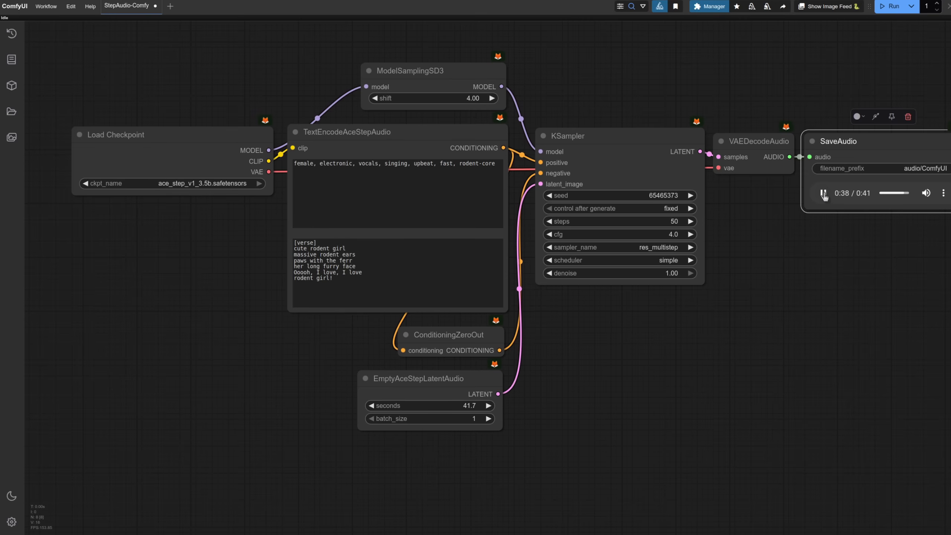
pyautogui.click(823, 193)
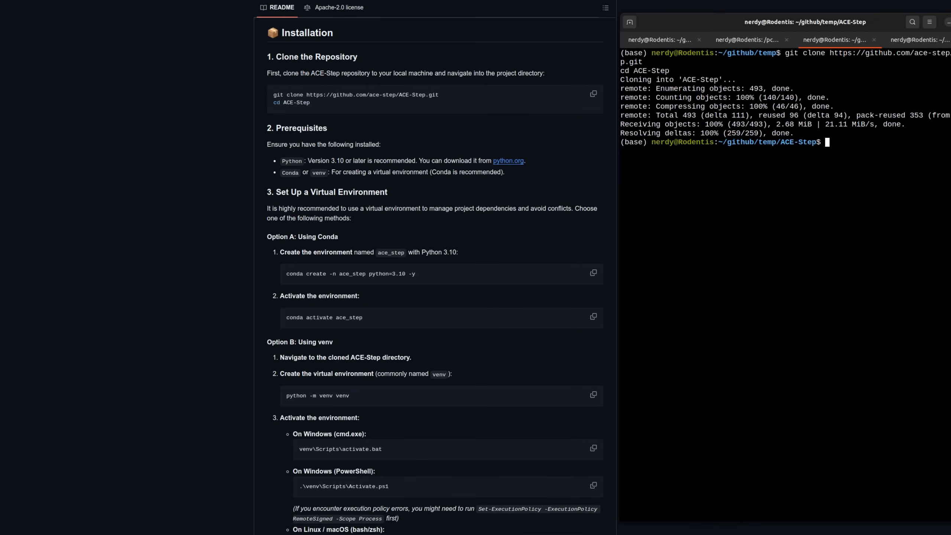
pyautogui.moveTo(593, 275)
pyautogui.write('conda activate my_ace_step')
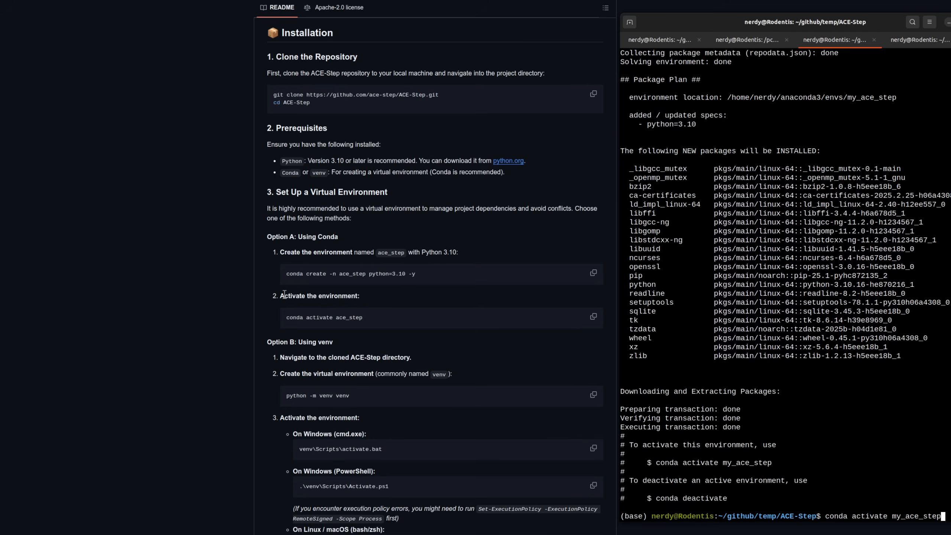
pyautogui.moveTo(837, 446)
pyautogui.write('pip install -e .')
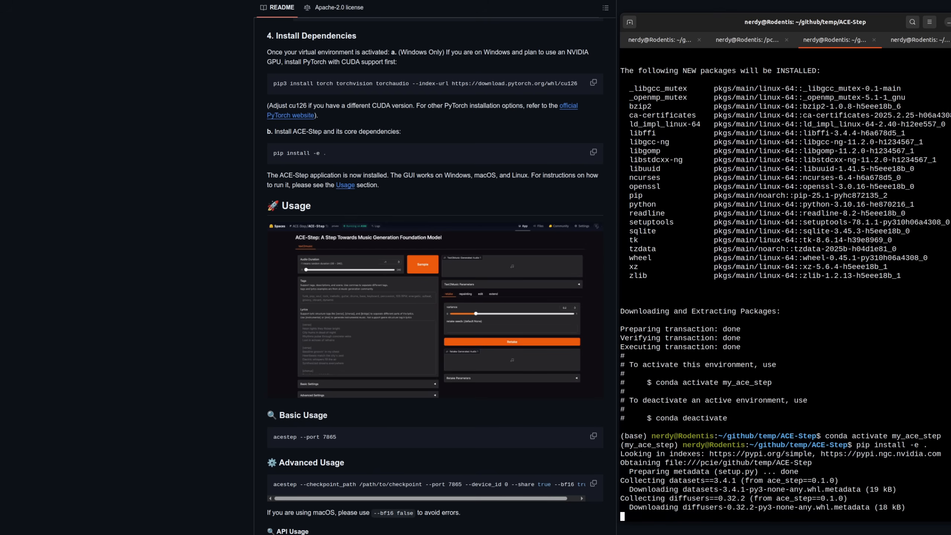
# - Scroll the Terminal output of 'pip install -e .' as ACE-Step dependencies install
pyautogui.scroll(-3)
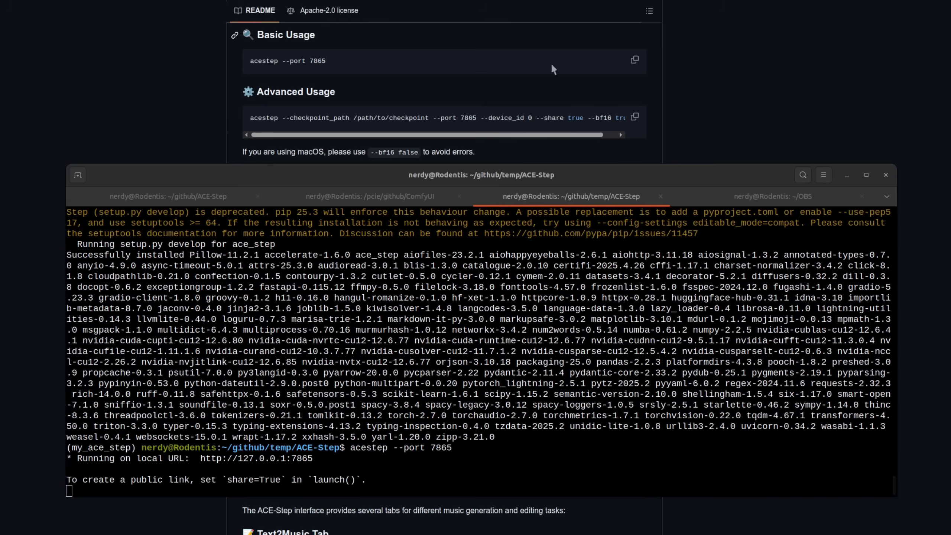
pyautogui.moveTo(405, 163)
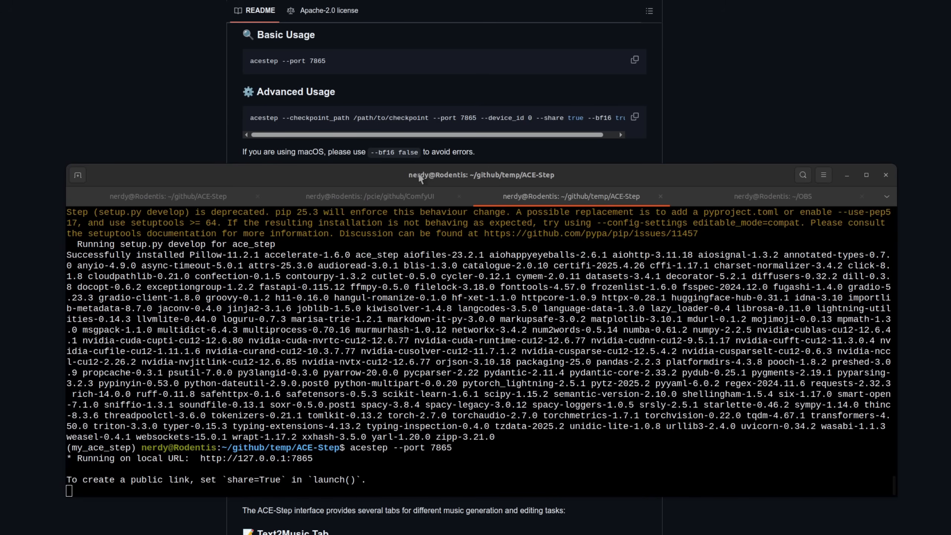
pyautogui.moveTo(422, 179)
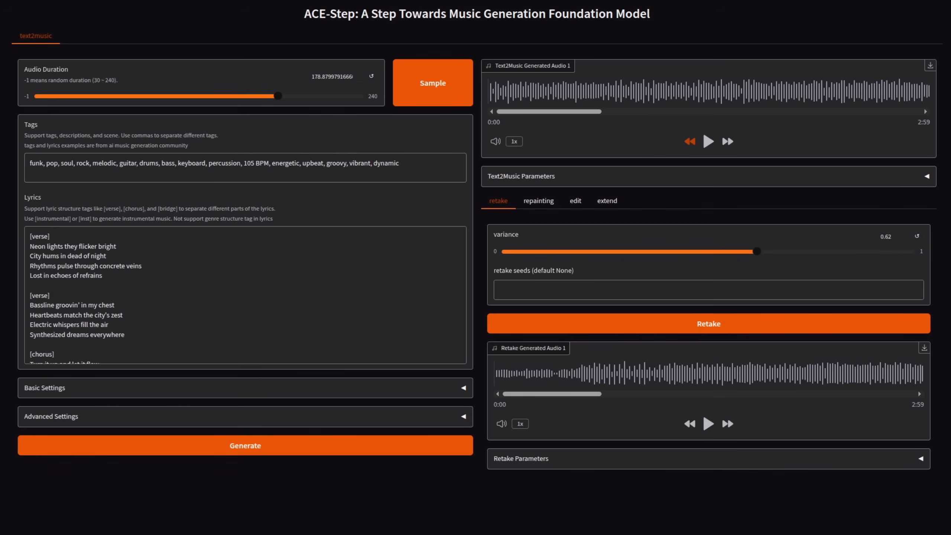
pyautogui.moveTo(523, 378)
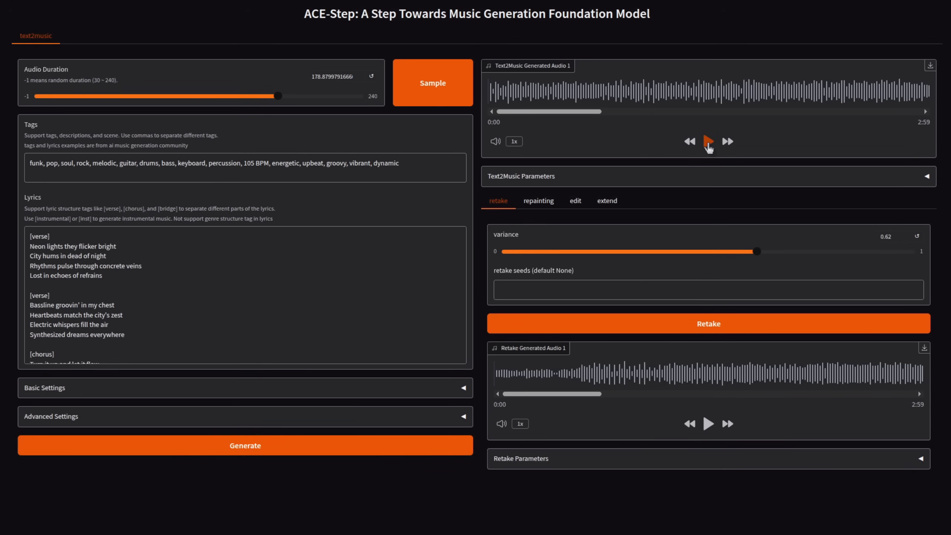
# - Play Text2Music Generated Audio 1, the 2:59 funk track, up to 0:47
pyautogui.click(708, 141)
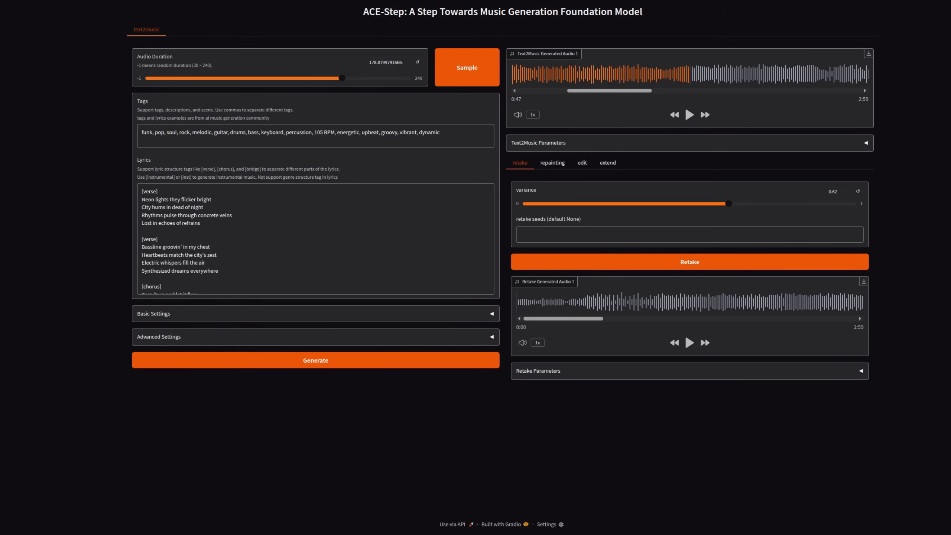
pyautogui.moveTo(648, 155)
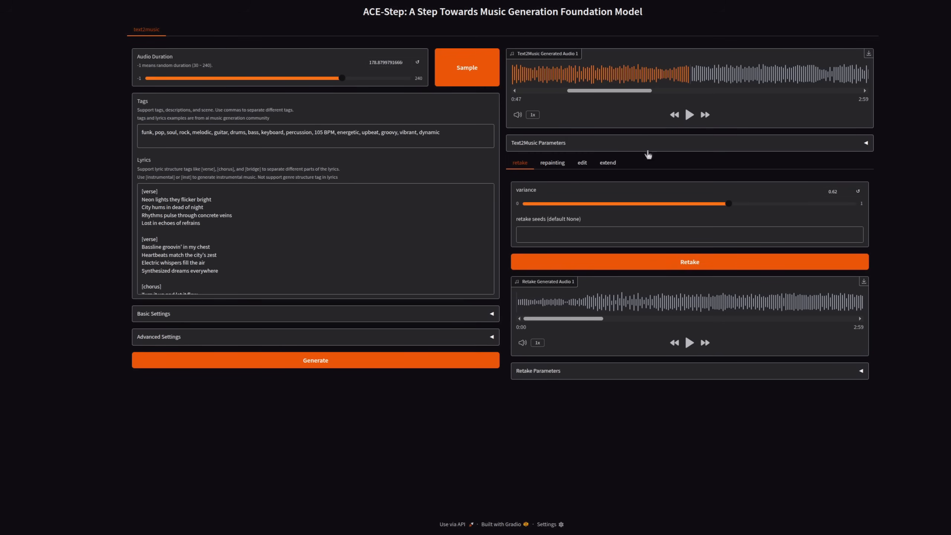
# - Expand Basic Settings to review 60 infer steps, guidance scale 15 and seed 3316590
pyautogui.click(315, 313)
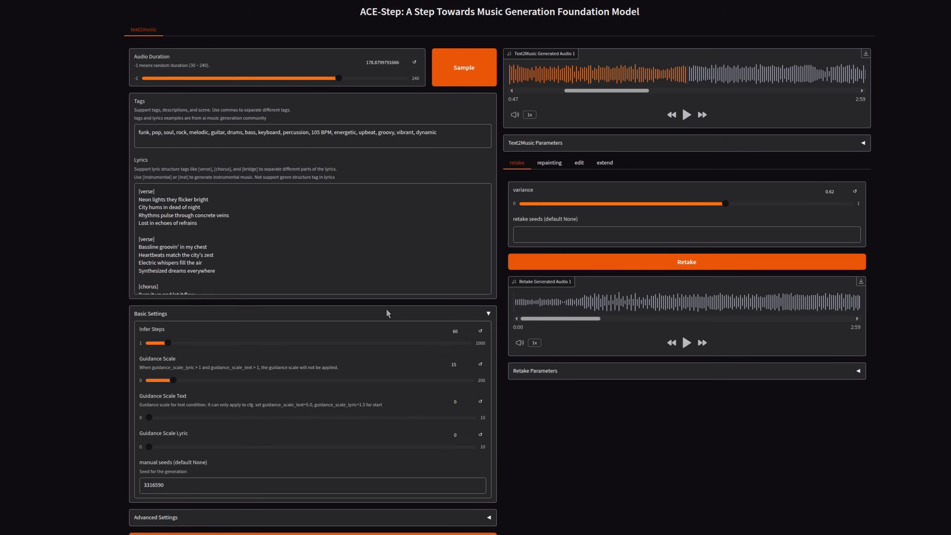
pyautogui.moveTo(167, 334)
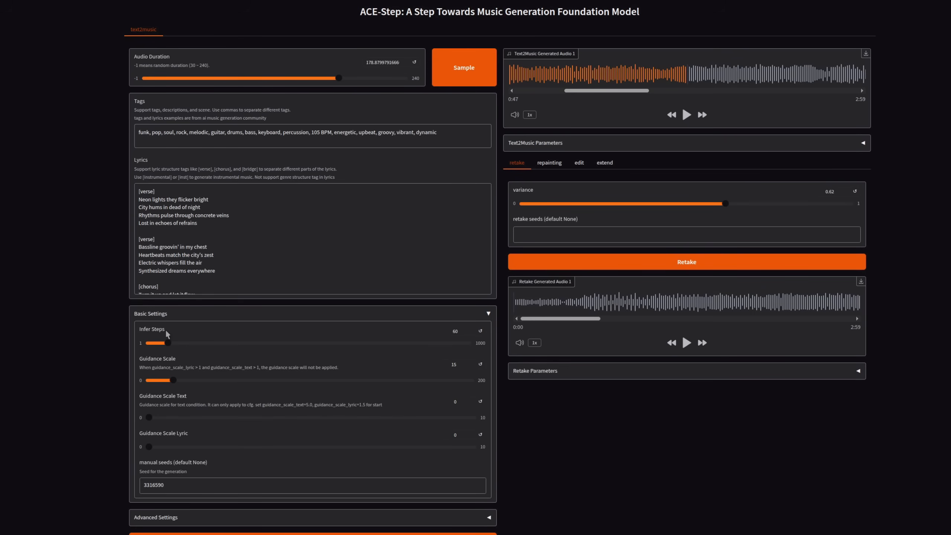
pyautogui.moveTo(180, 365)
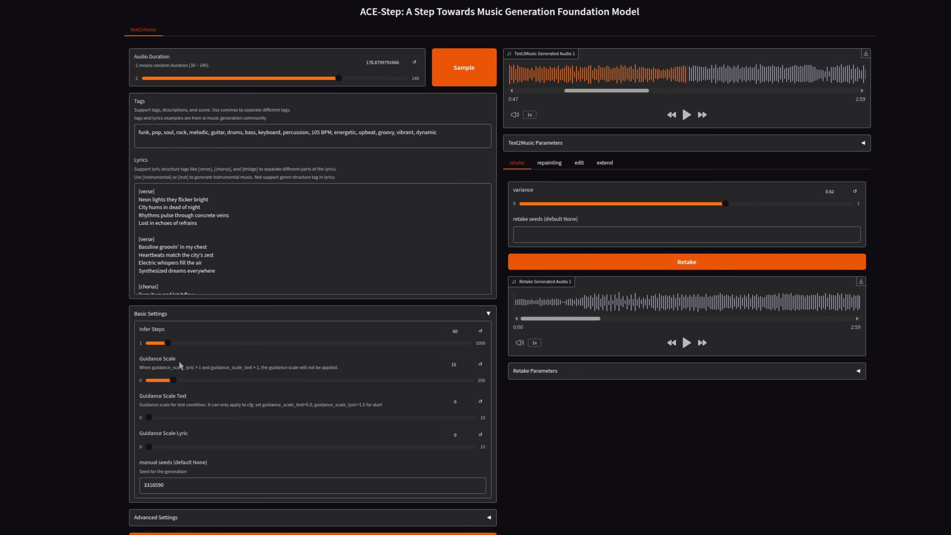
pyautogui.moveTo(191, 423)
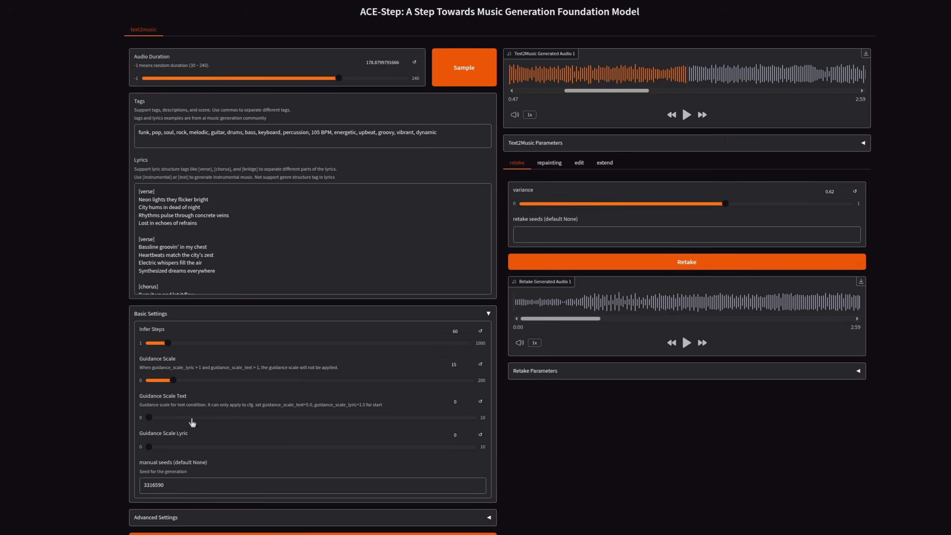
pyautogui.moveTo(201, 412)
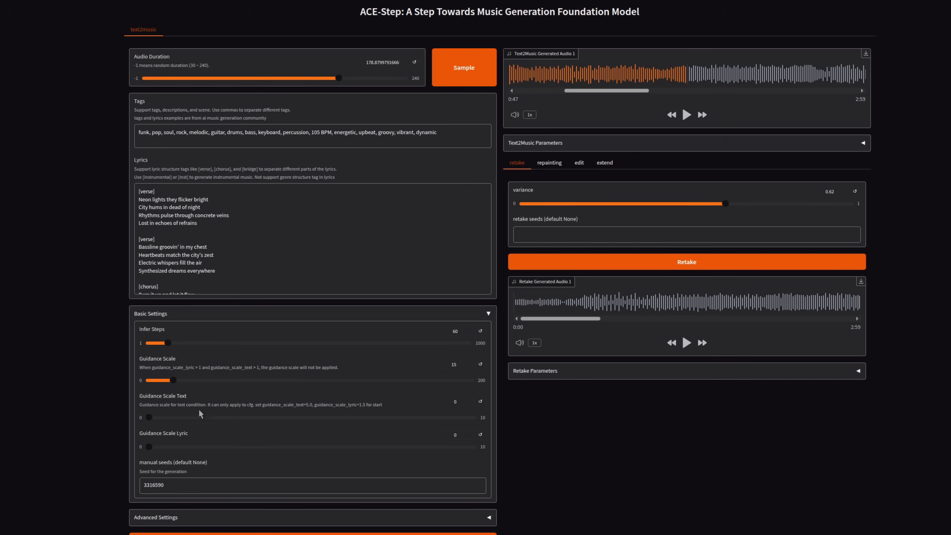
pyautogui.moveTo(173, 369)
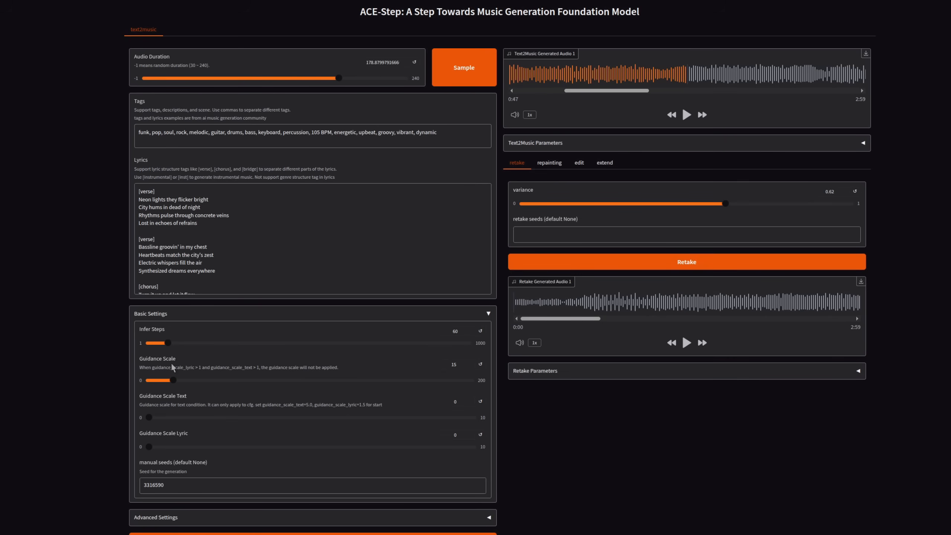
pyautogui.moveTo(236, 369)
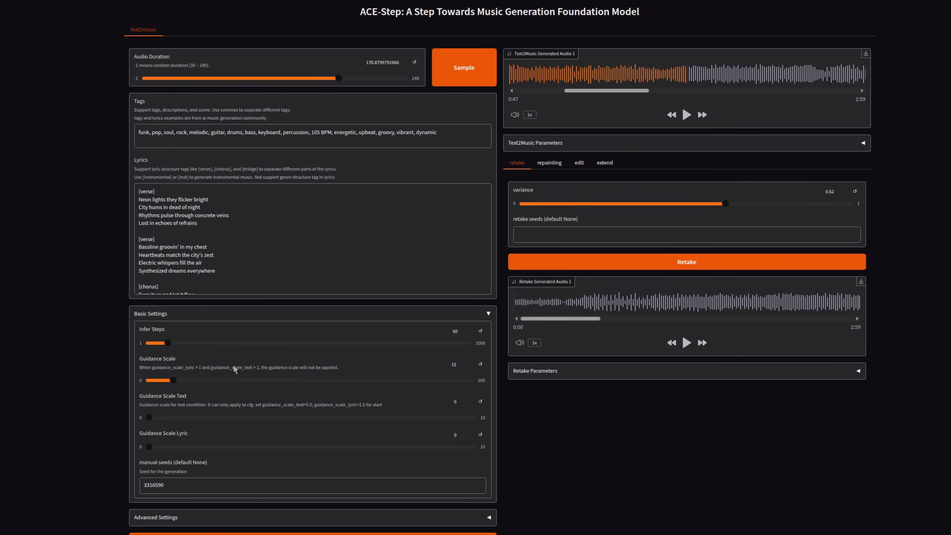
pyautogui.moveTo(238, 420)
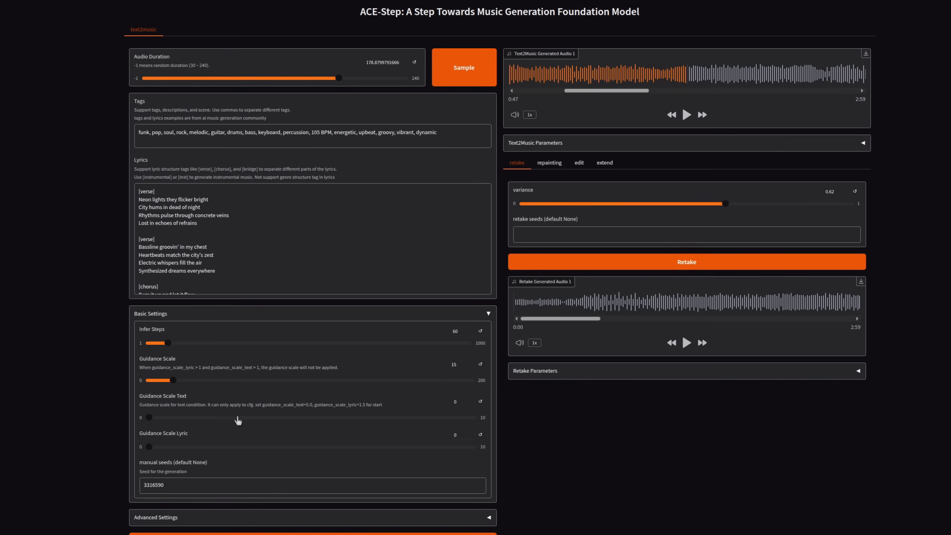
pyautogui.moveTo(270, 438)
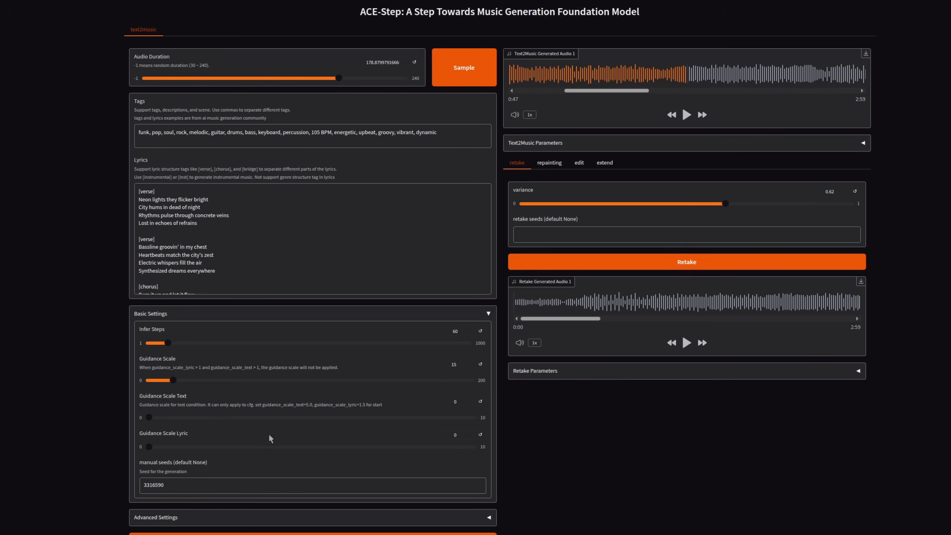
pyautogui.moveTo(352, 408)
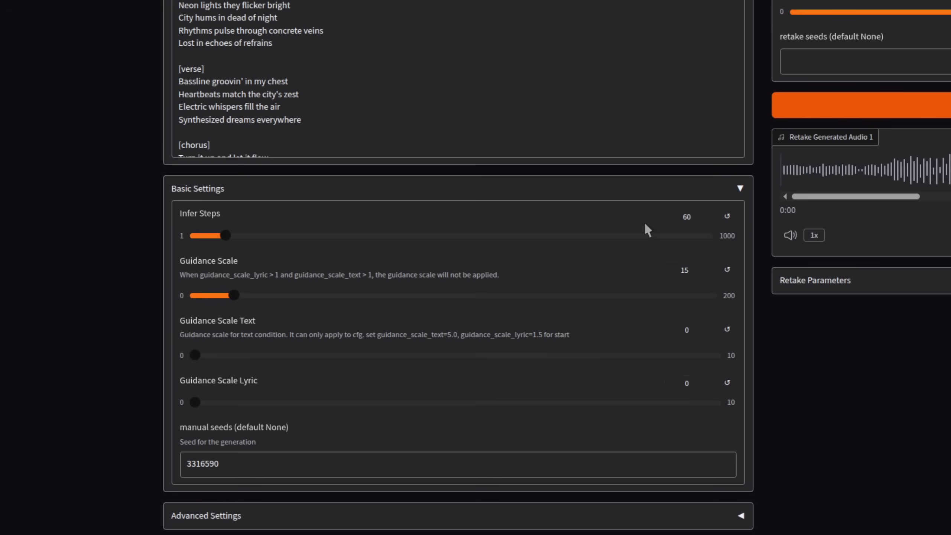
pyautogui.moveTo(721, 244)
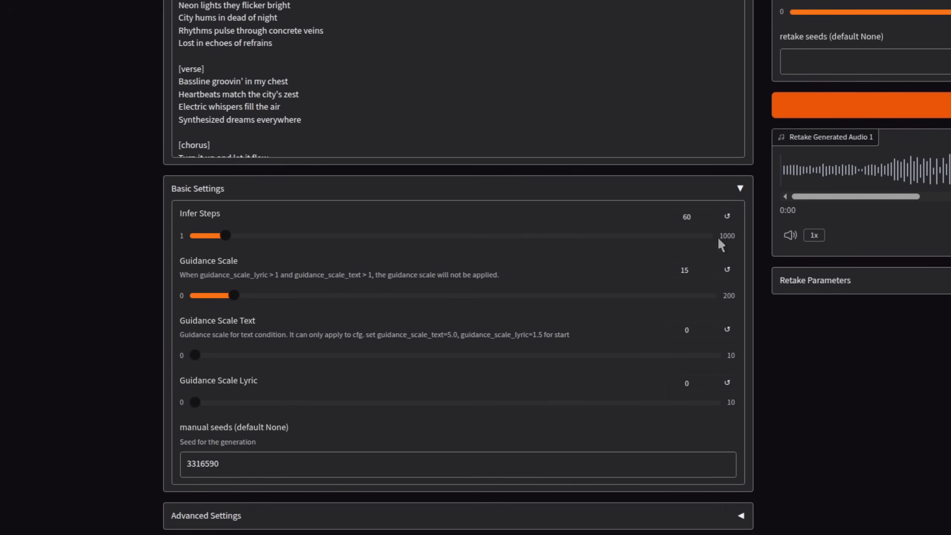
pyautogui.moveTo(727, 240)
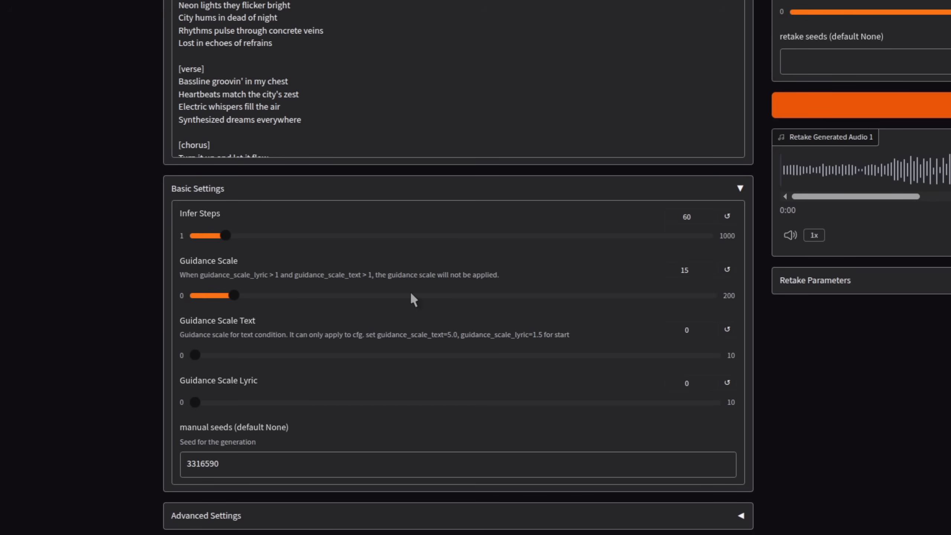
pyautogui.moveTo(751, 307)
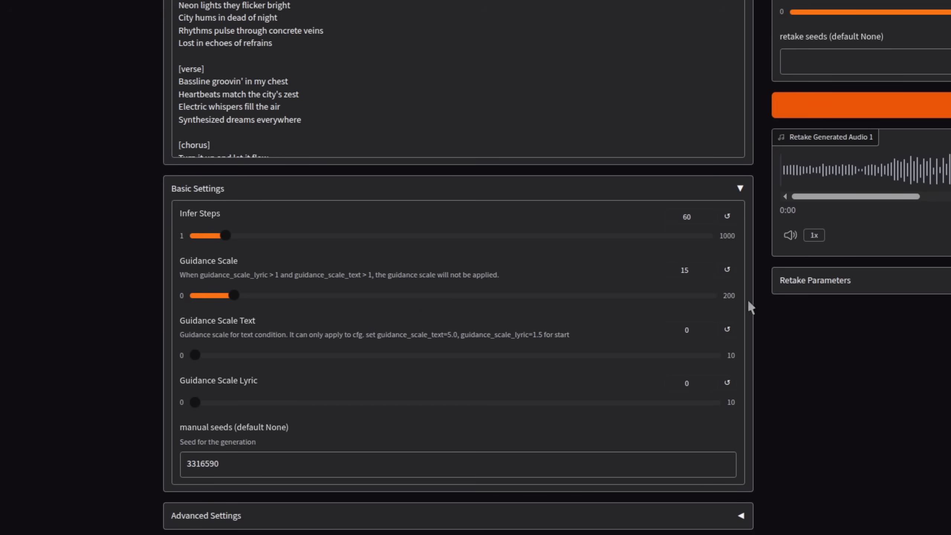
pyautogui.moveTo(729, 310)
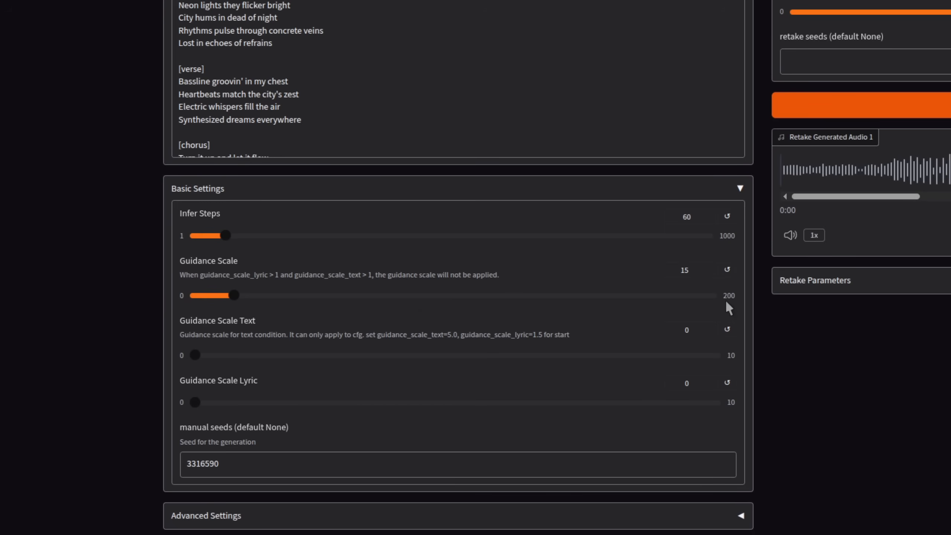
pyautogui.moveTo(695, 289)
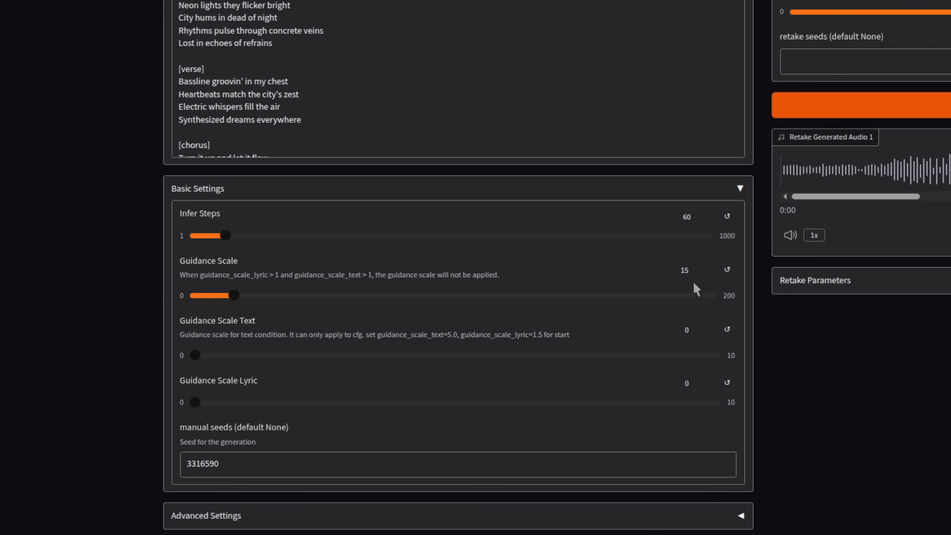
pyautogui.moveTo(685, 304)
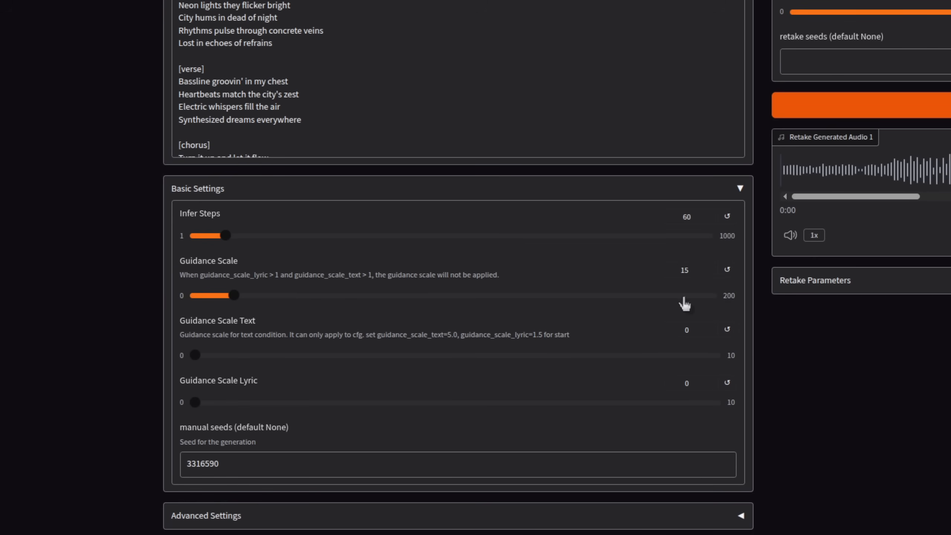
pyautogui.scroll(3)
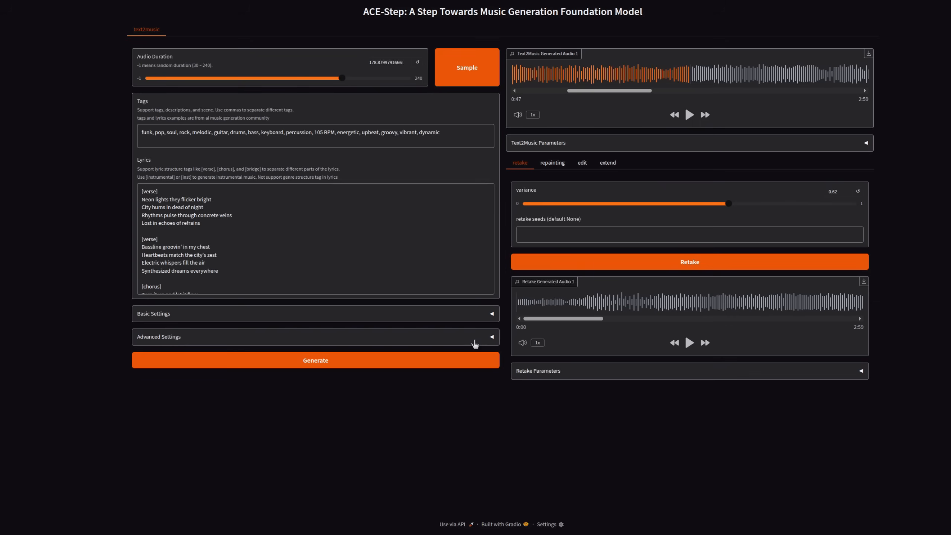
# - Expand Advanced Settings showing euler scheduler, apg CFG, ERG enabled and granularity scale 10
pyautogui.click(315, 337)
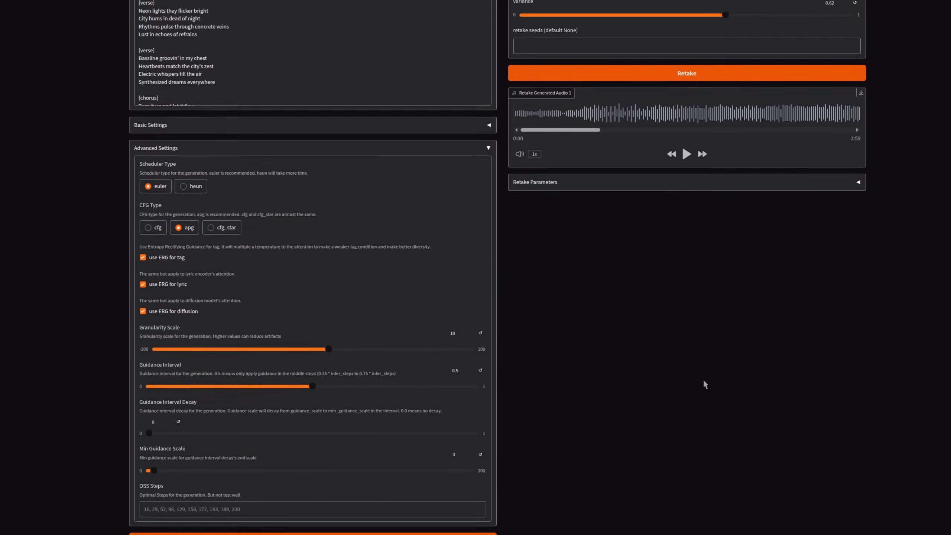
pyautogui.scroll(-3)
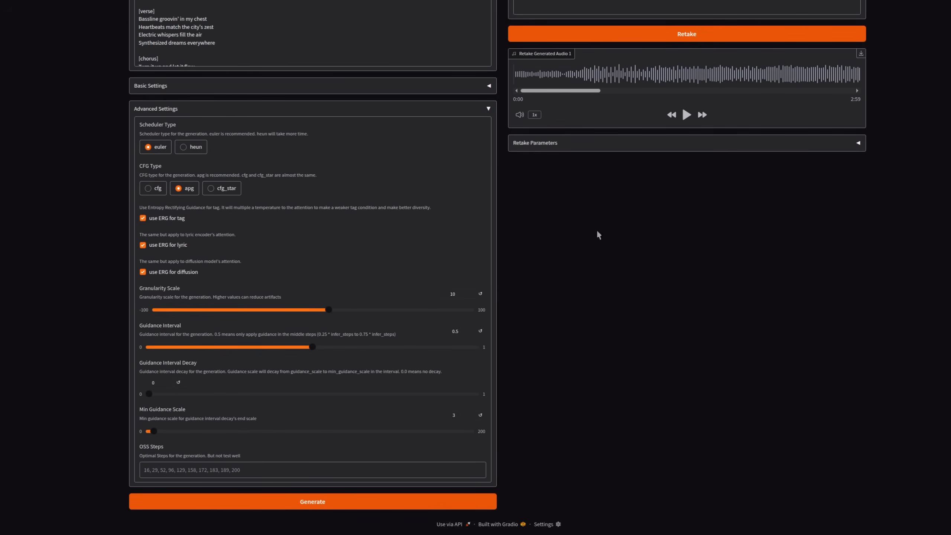
pyautogui.scroll(-3)
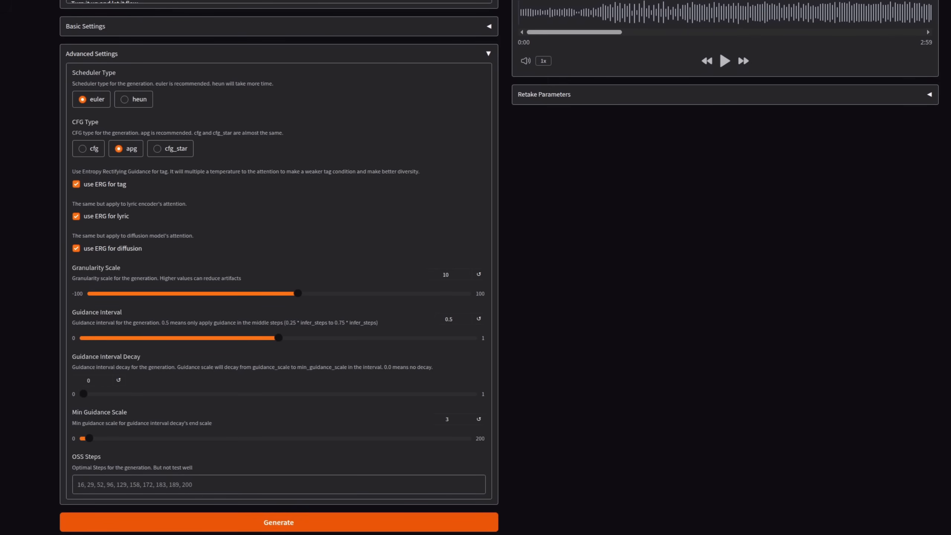
pyautogui.moveTo(154, 271)
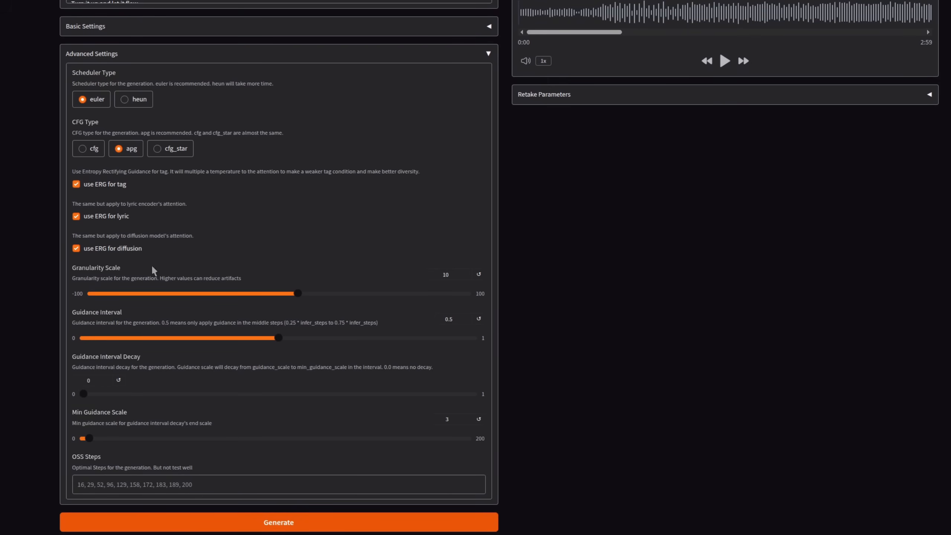
pyautogui.moveTo(111, 275)
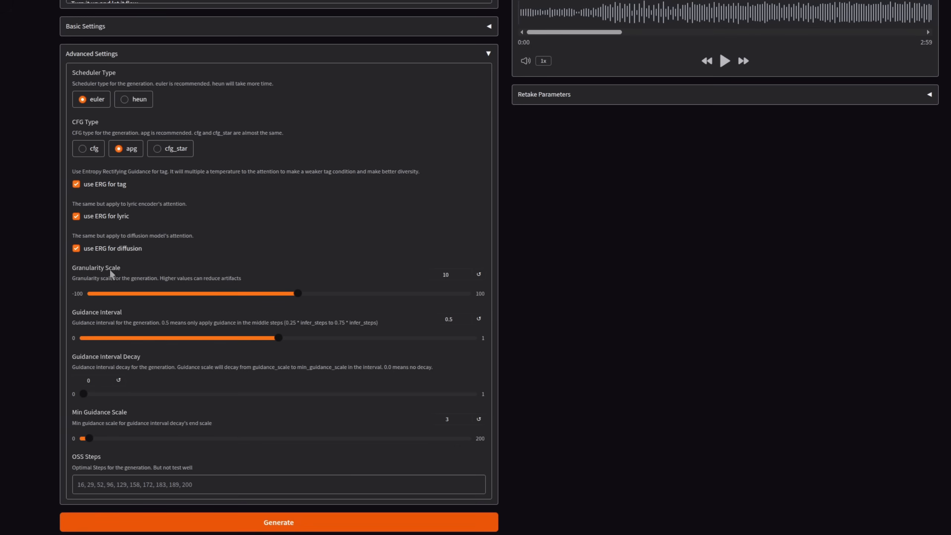
pyautogui.moveTo(111, 291)
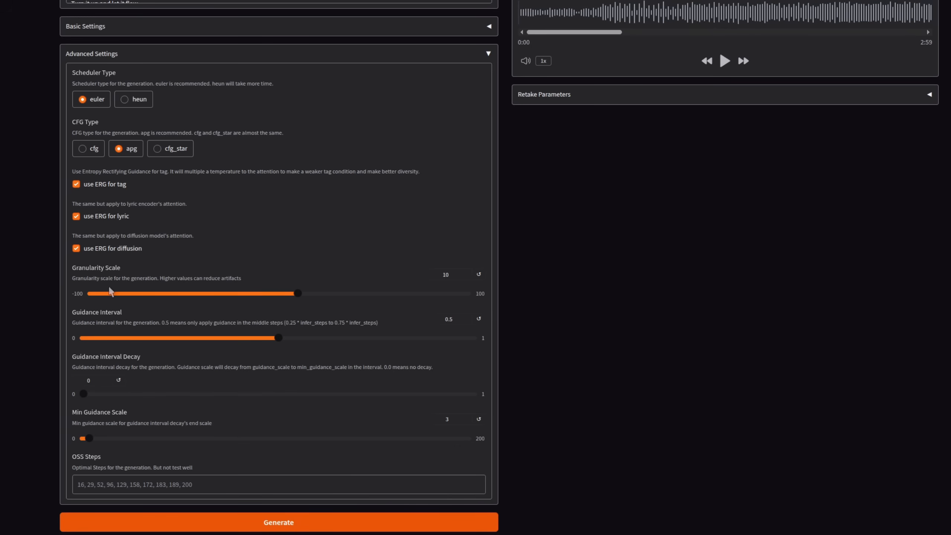
pyautogui.moveTo(98, 296)
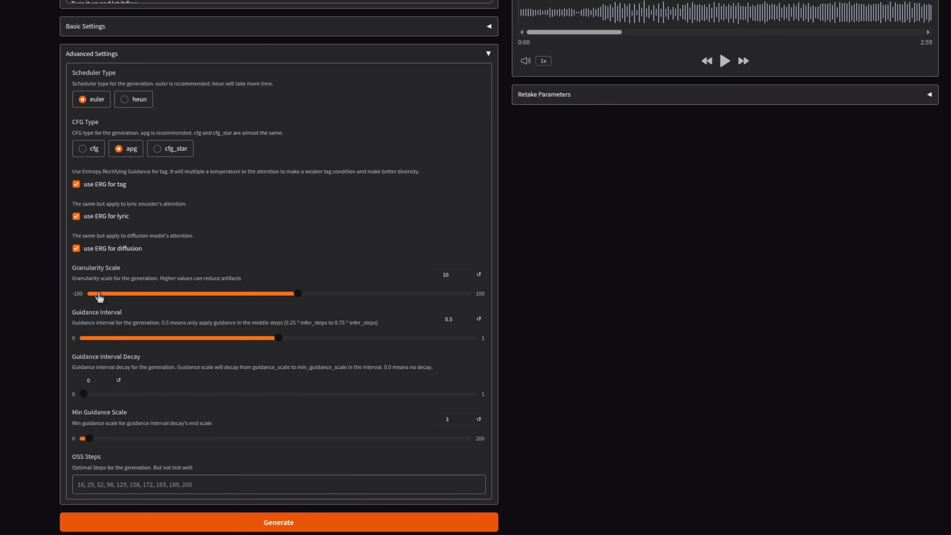
pyautogui.moveTo(480, 306)
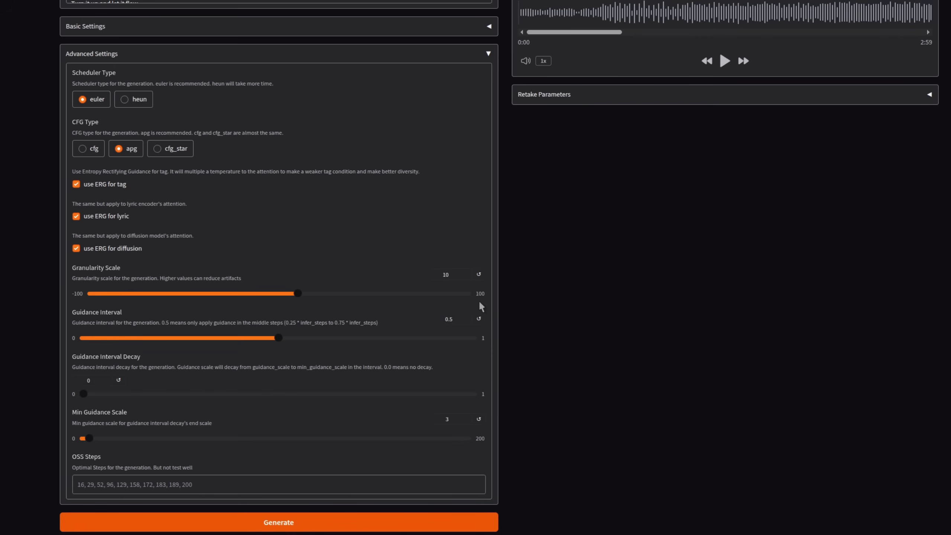
pyautogui.moveTo(479, 295)
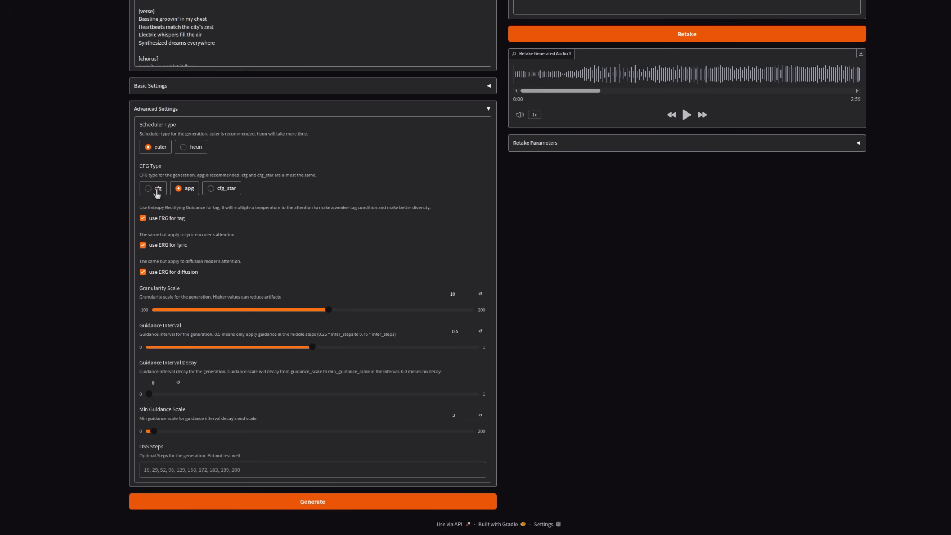
pyautogui.moveTo(225, 194)
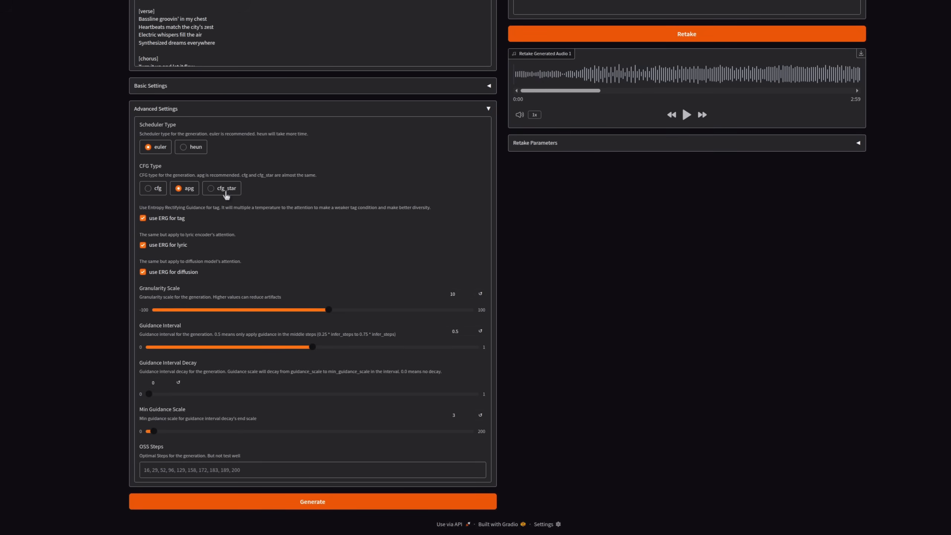
pyautogui.moveTo(238, 207)
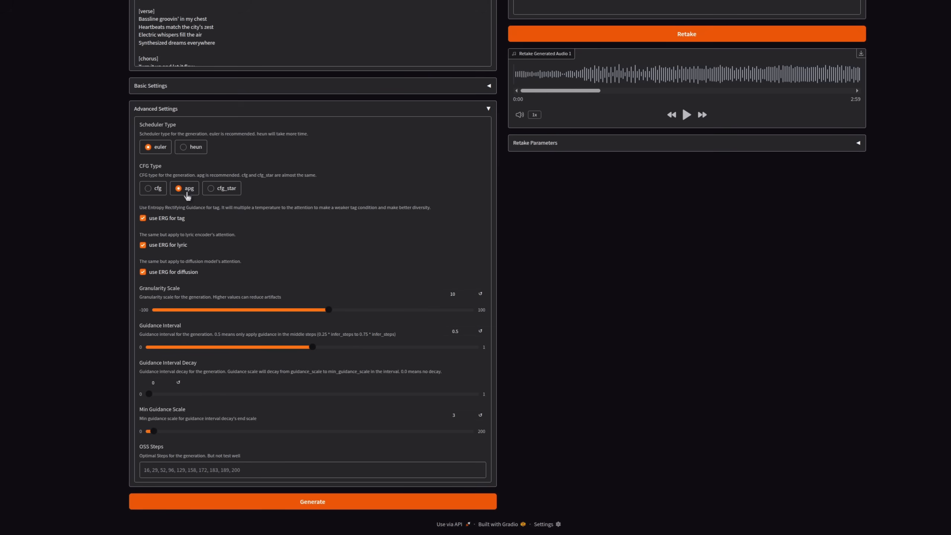
pyautogui.moveTo(157, 147)
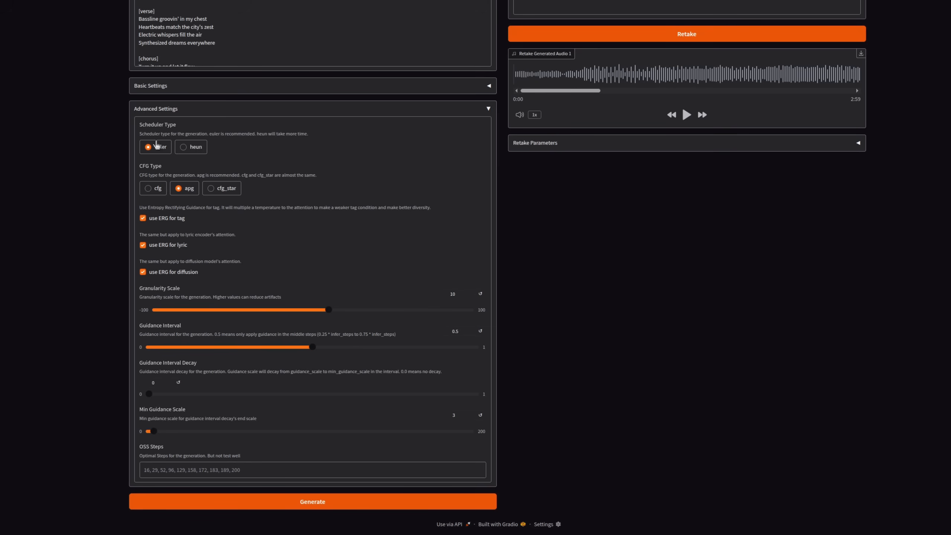
pyautogui.moveTo(213, 144)
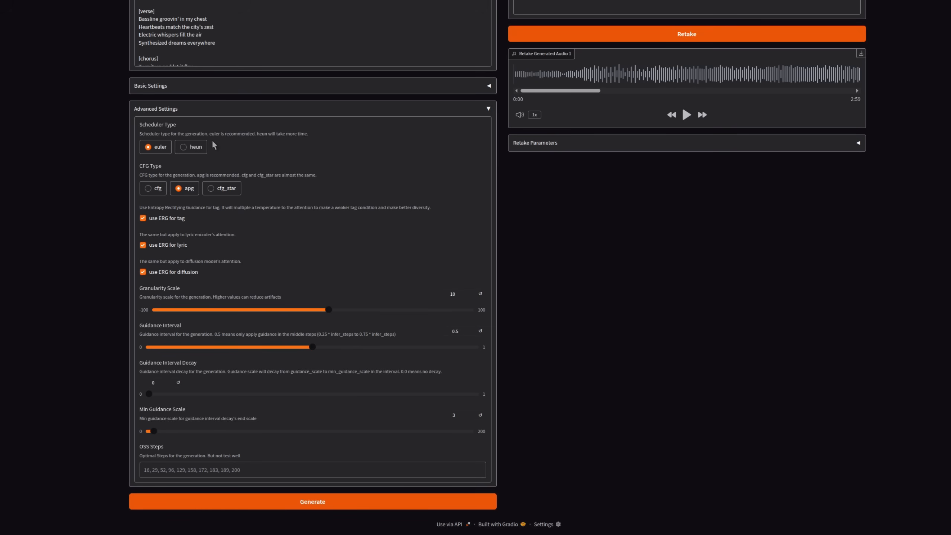
pyautogui.moveTo(233, 141)
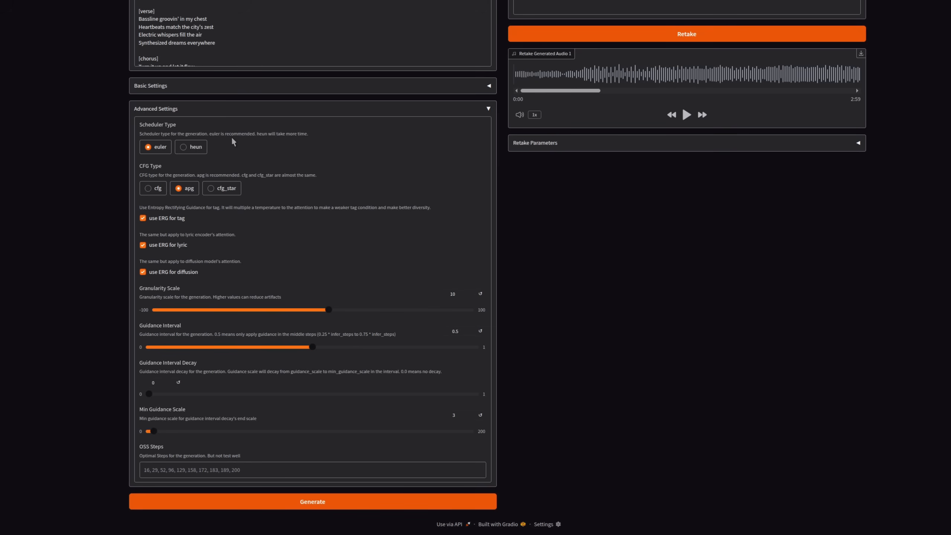
pyautogui.moveTo(342, 347)
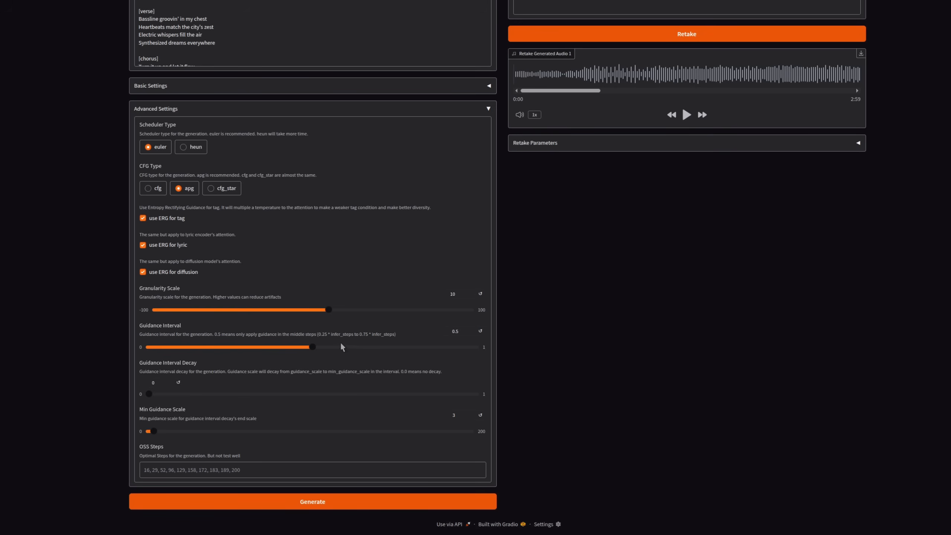
pyautogui.moveTo(349, 339)
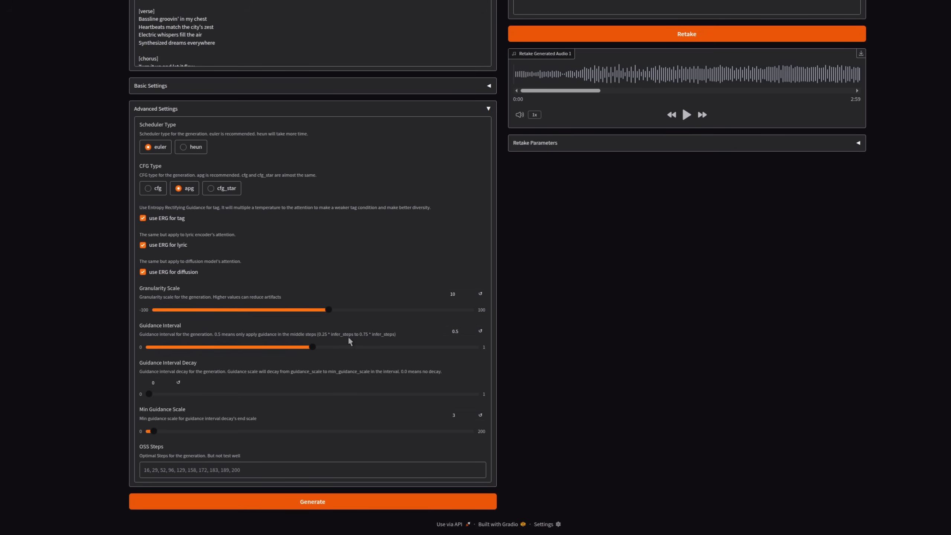
pyautogui.moveTo(354, 341)
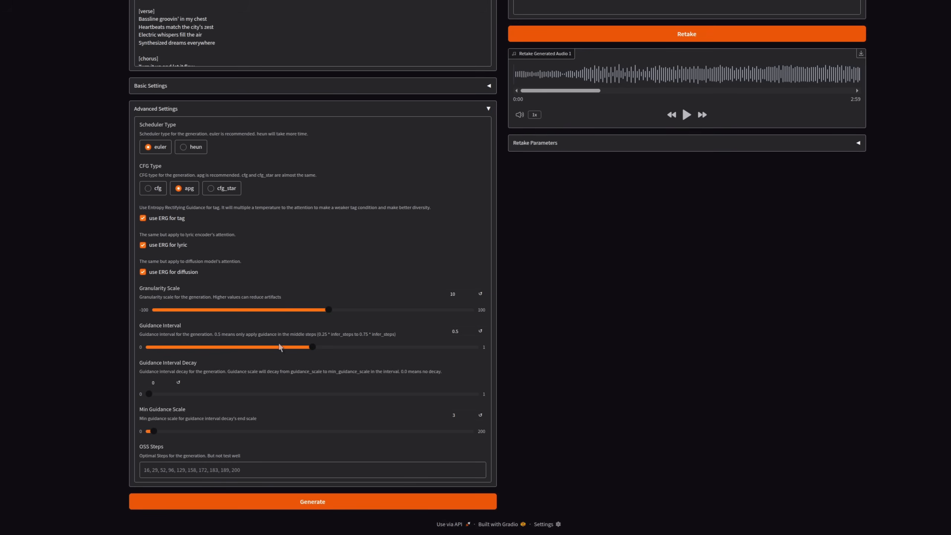
pyautogui.moveTo(544, 367)
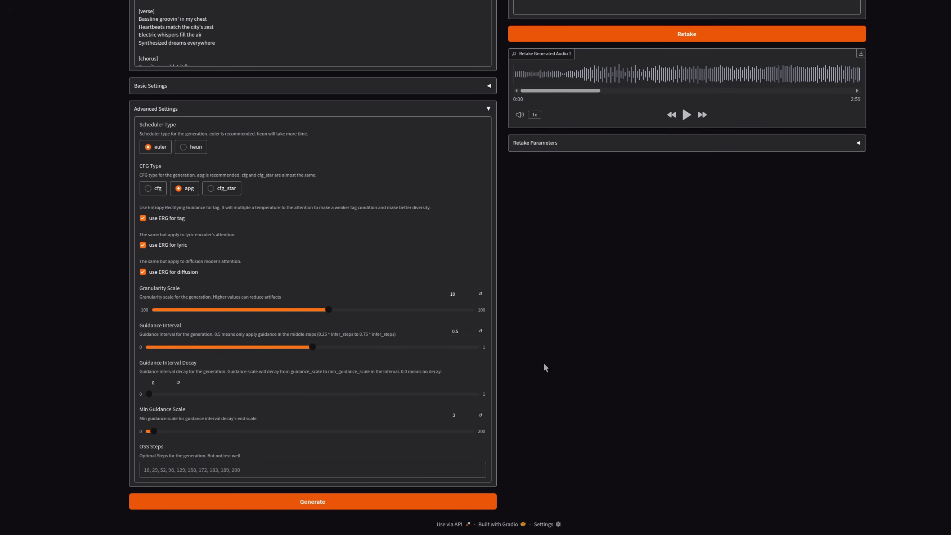
pyautogui.moveTo(456, 341)
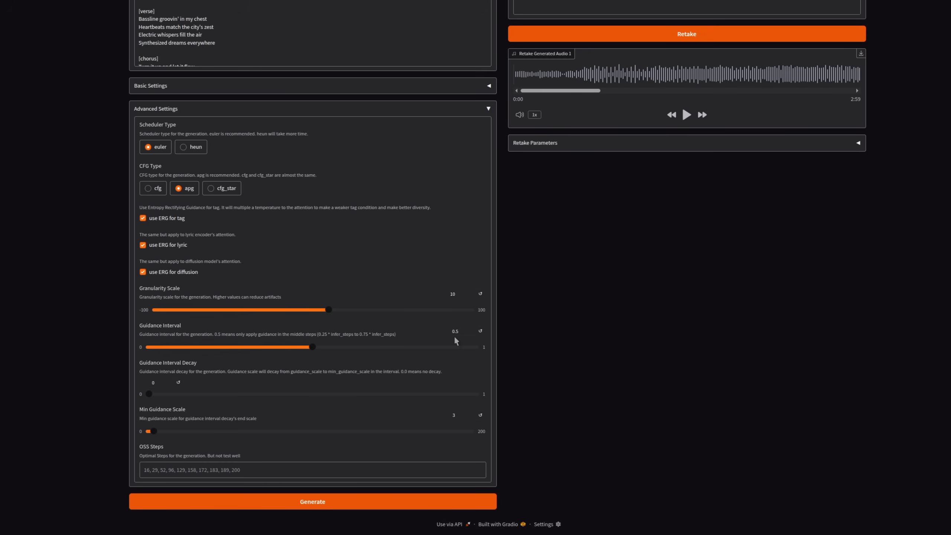
pyautogui.moveTo(474, 354)
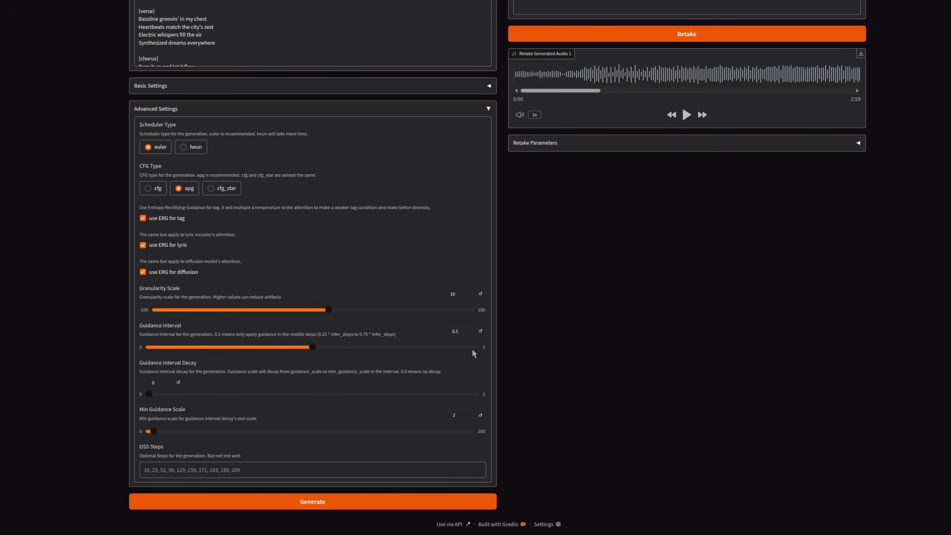
pyautogui.moveTo(477, 351)
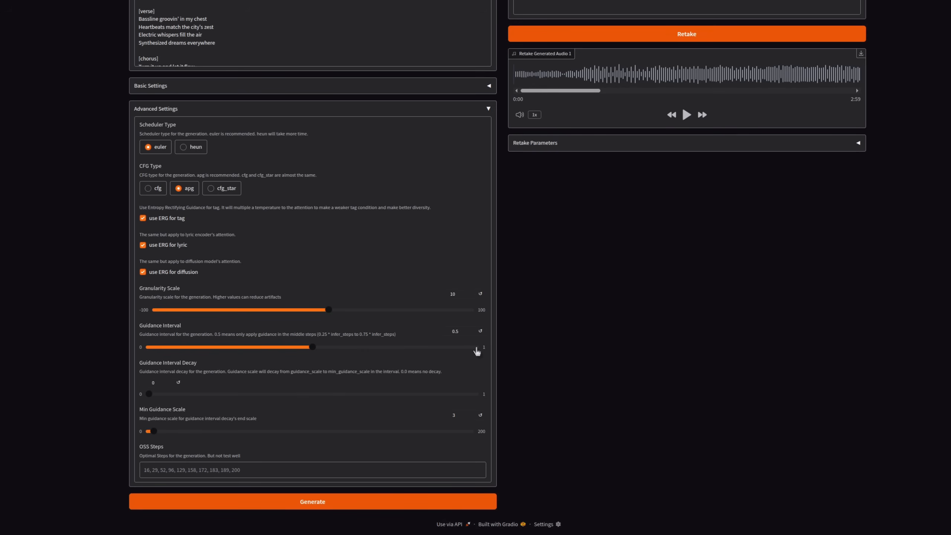
pyautogui.moveTo(459, 341)
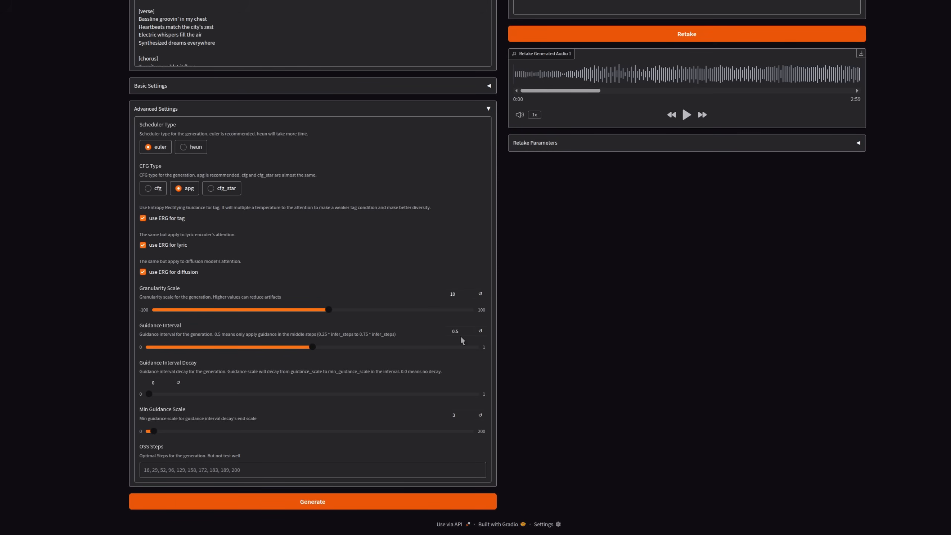
pyautogui.moveTo(633, 330)
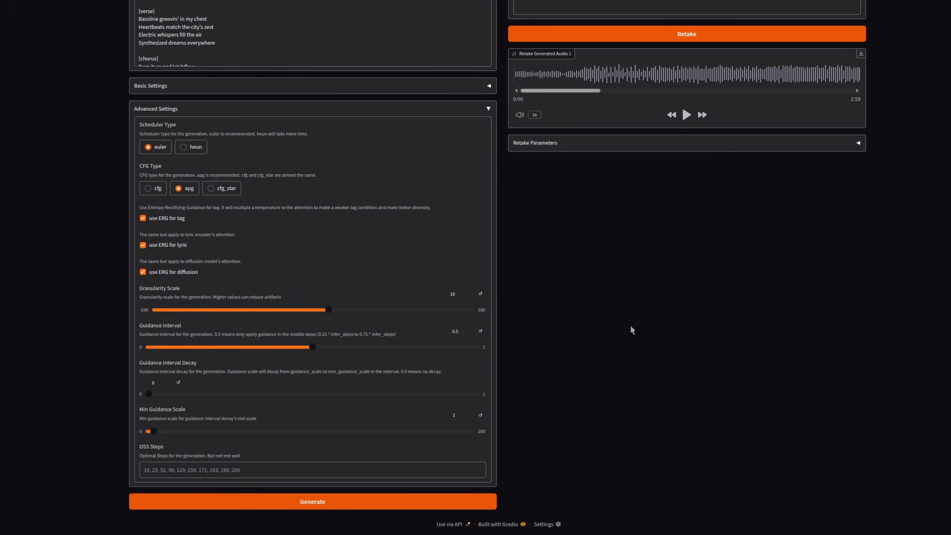
pyautogui.moveTo(188, 411)
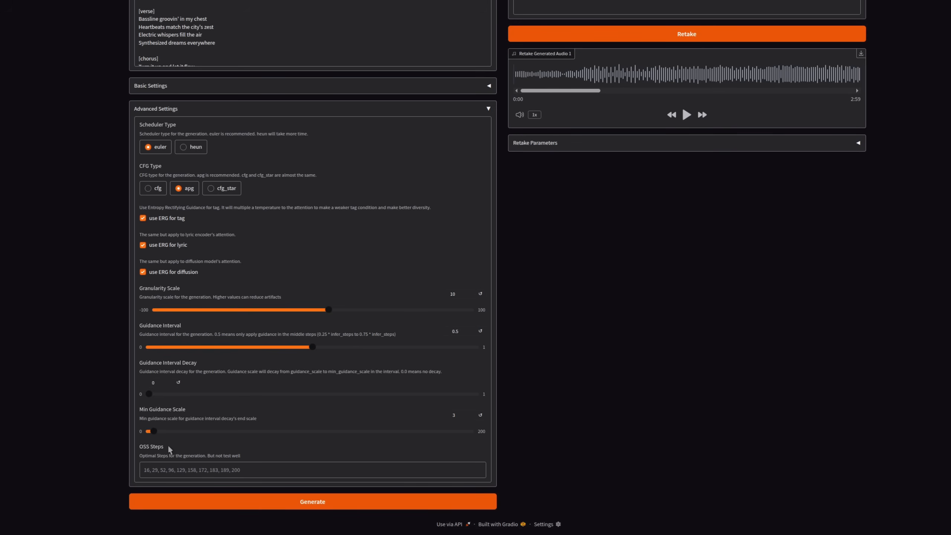
pyautogui.moveTo(280, 444)
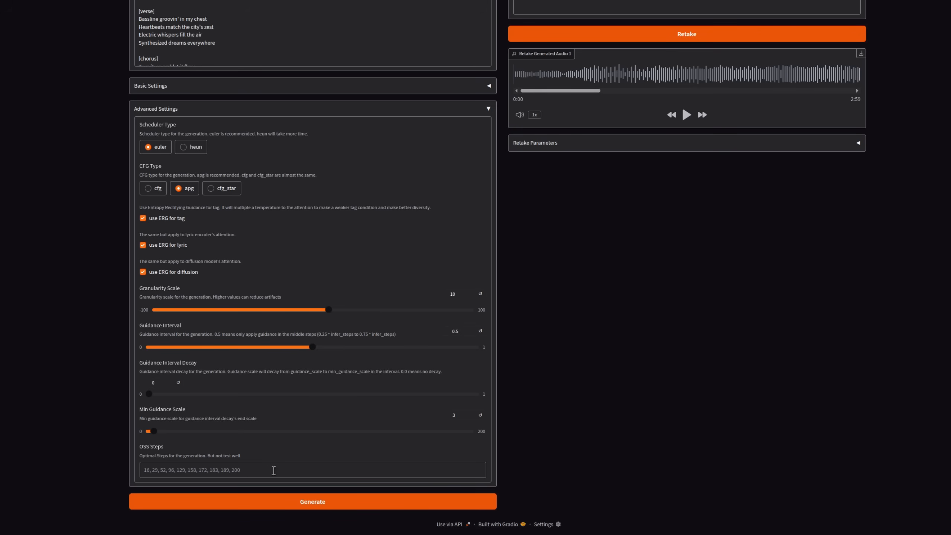
pyautogui.moveTo(184, 250)
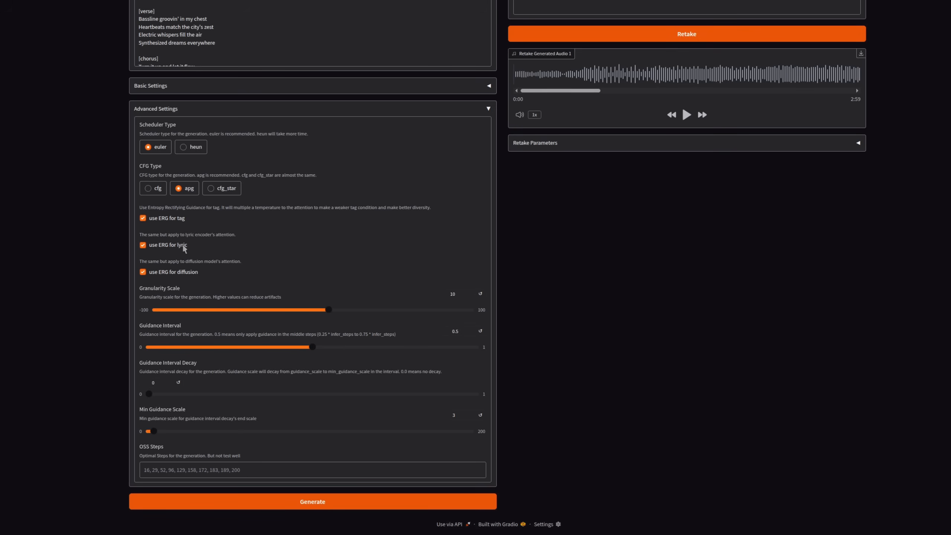
pyautogui.moveTo(598, 395)
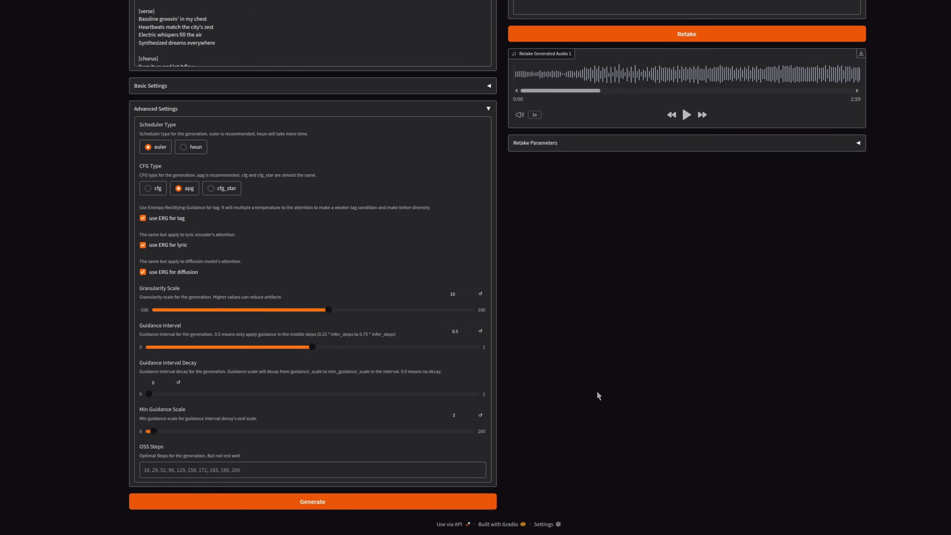
pyautogui.moveTo(604, 357)
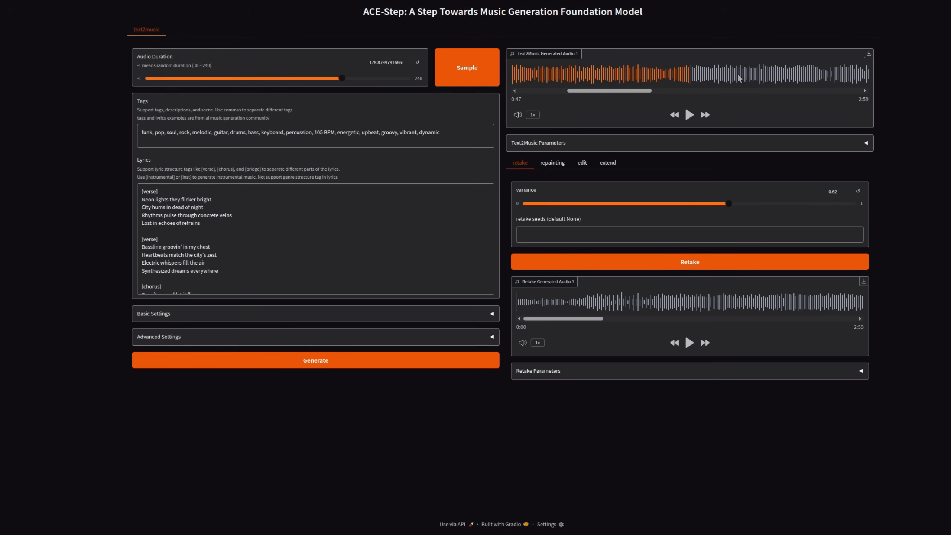
pyautogui.moveTo(863, 146)
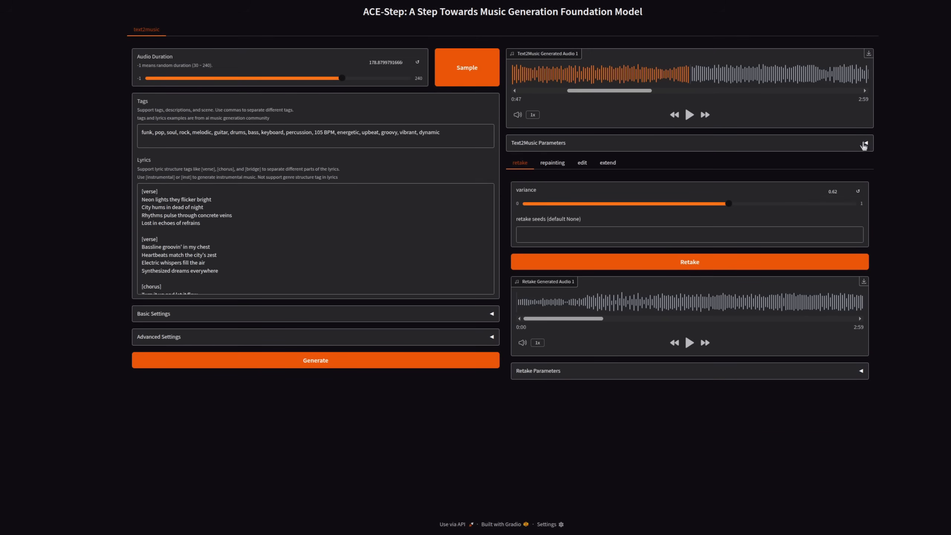
pyautogui.click(864, 144)
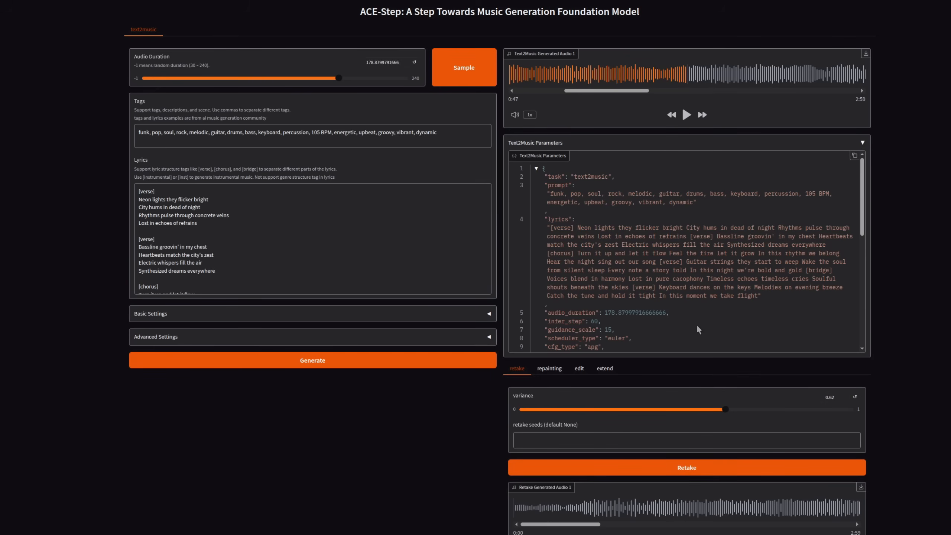
pyautogui.moveTo(692, 312)
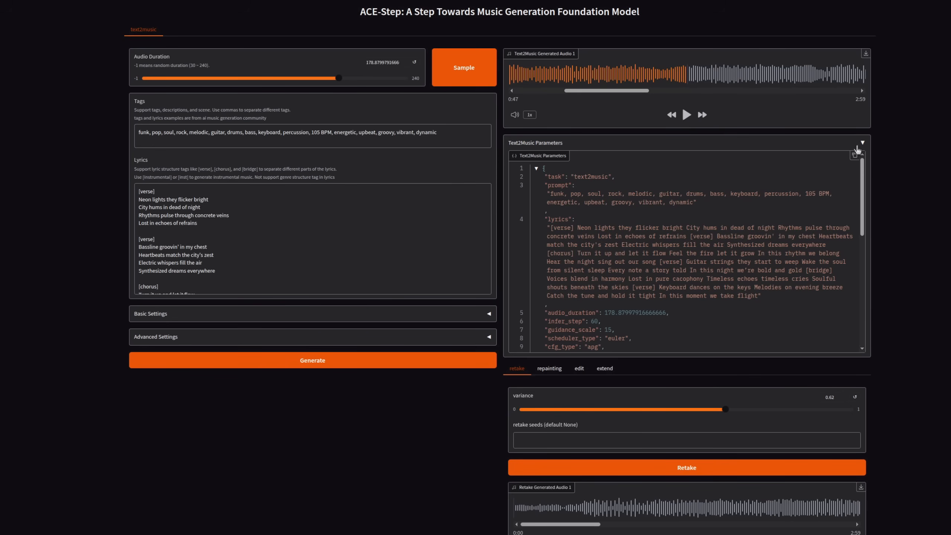
pyautogui.click(862, 142)
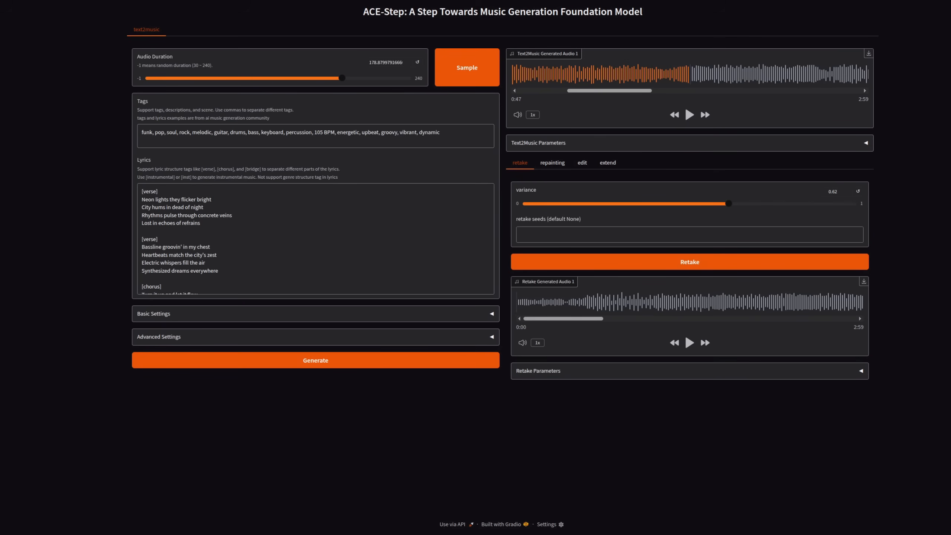
pyautogui.moveTo(353, 320)
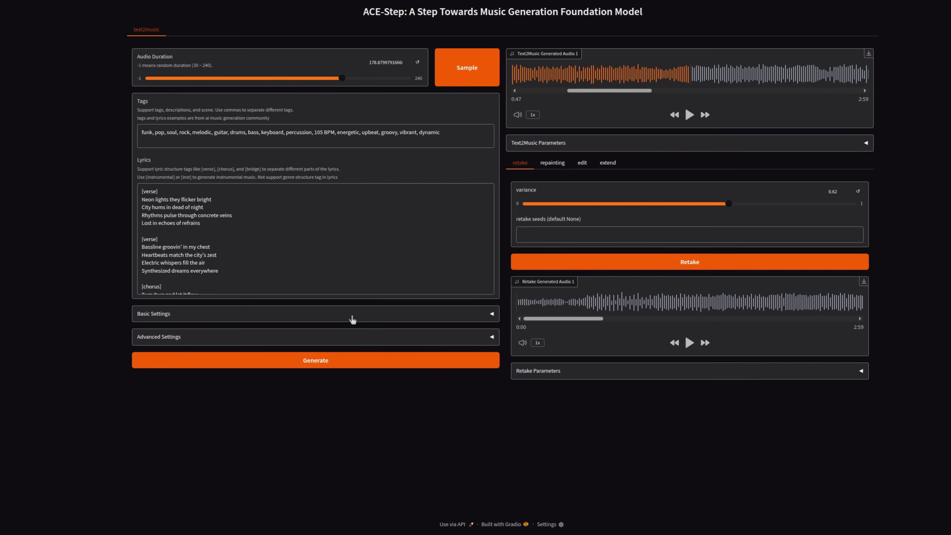
pyautogui.moveTo(767, 188)
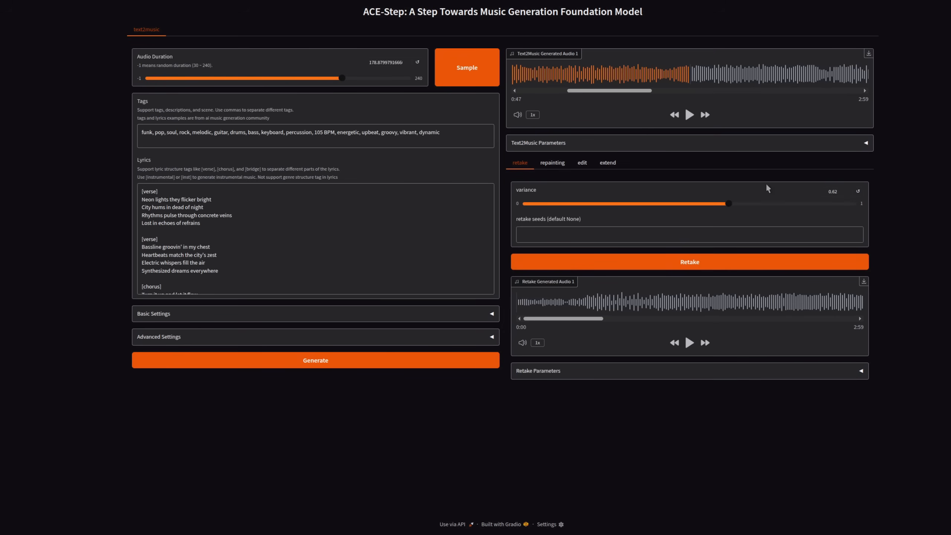
pyautogui.moveTo(553, 163)
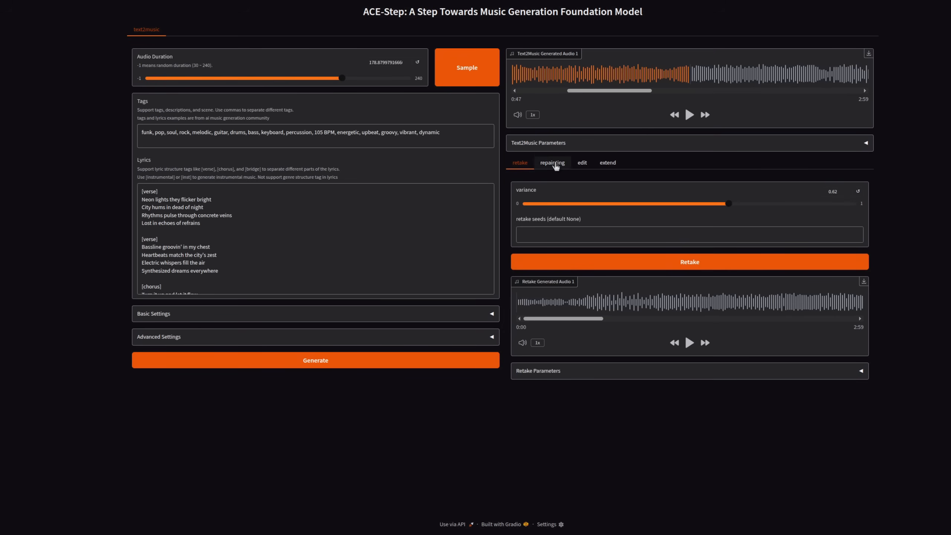
# - Glance at the edit and extend tabs, then play the original funk track to 0:14
pyautogui.click(579, 163)
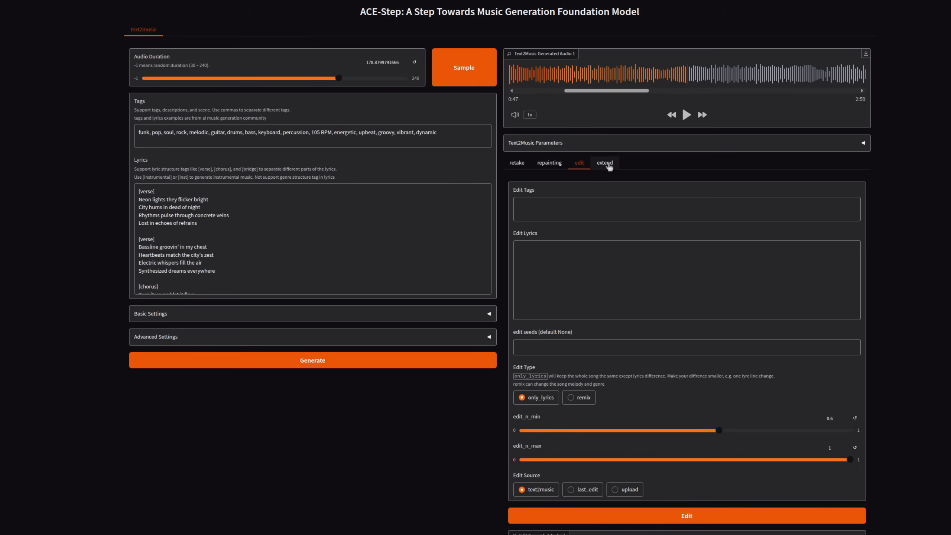
pyautogui.click(520, 162)
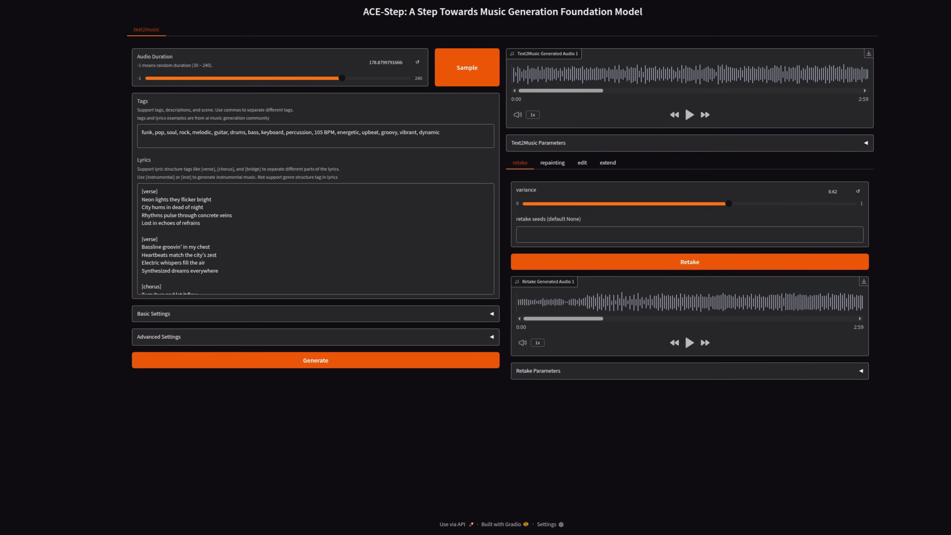
pyautogui.moveTo(715, 209)
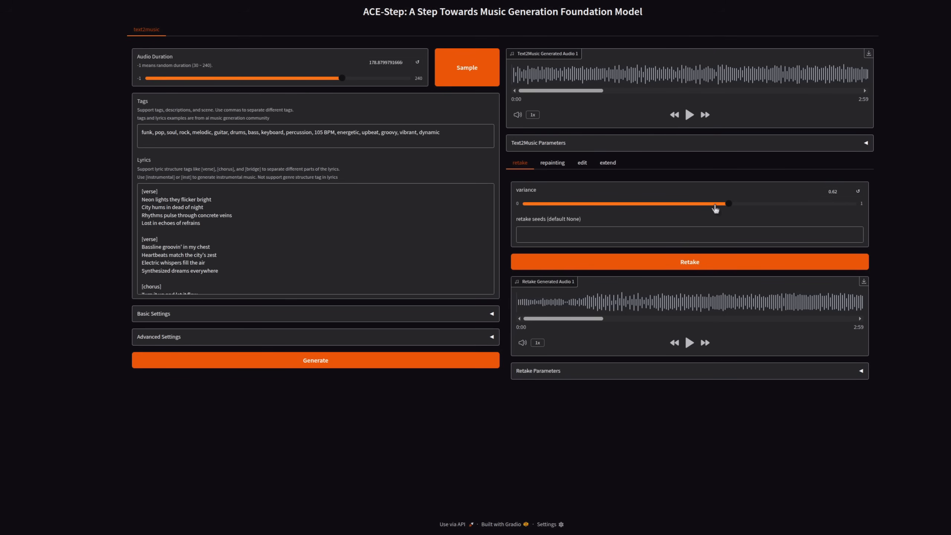
pyautogui.moveTo(687, 127)
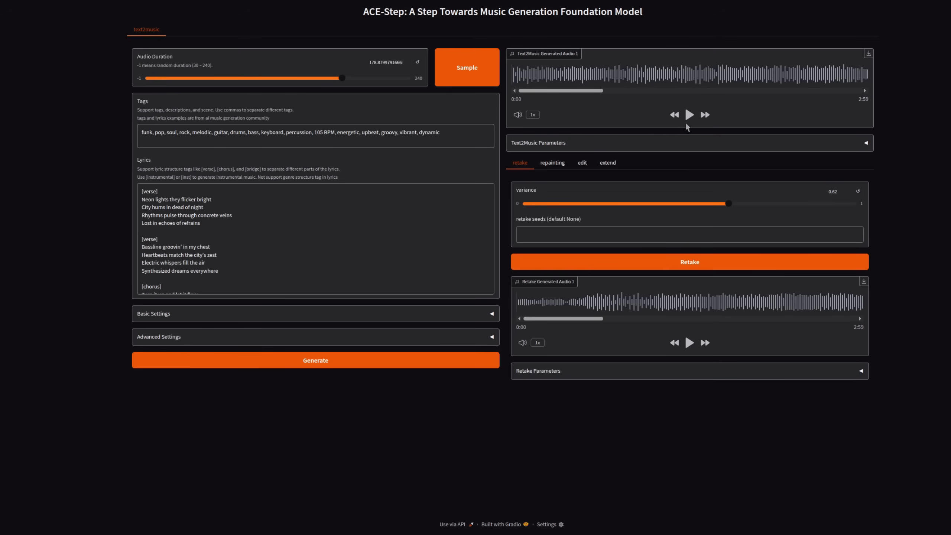
pyautogui.moveTo(693, 133)
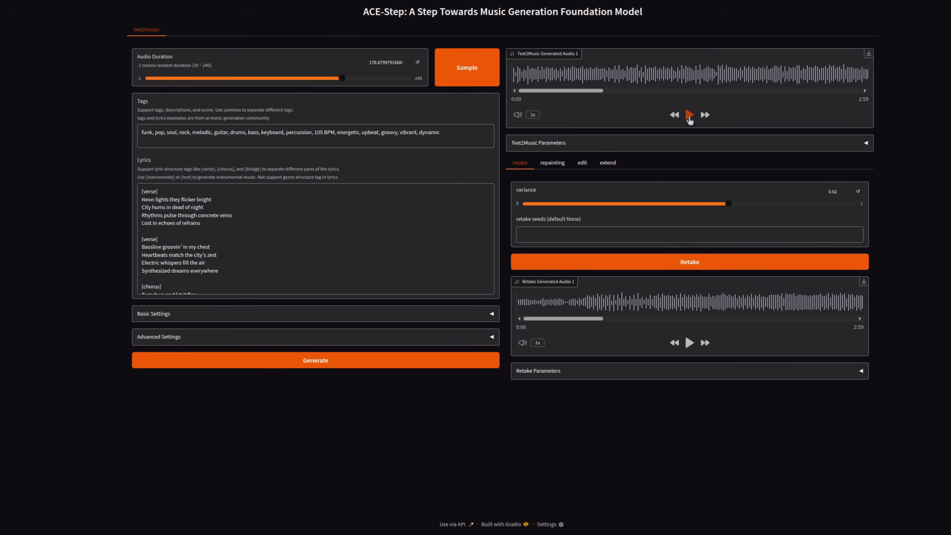
pyautogui.click(689, 114)
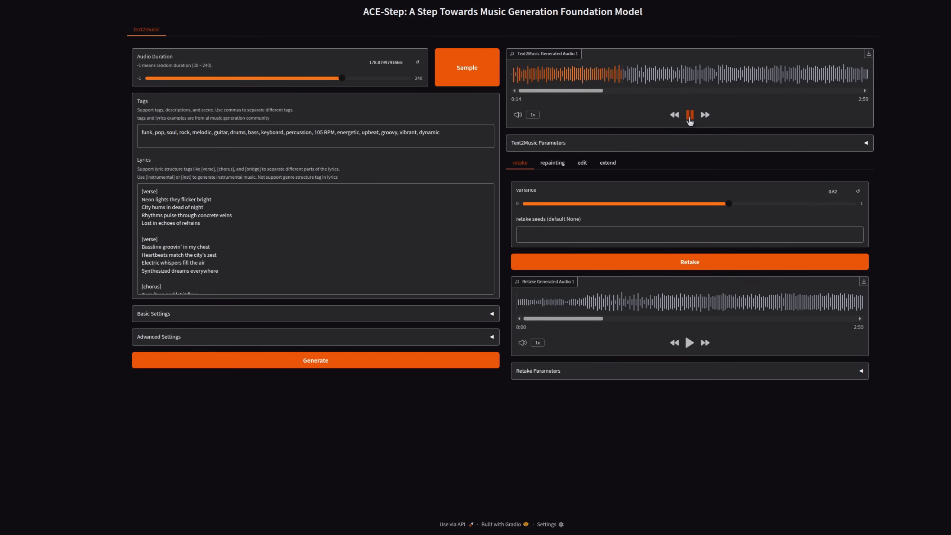
pyautogui.click(689, 115)
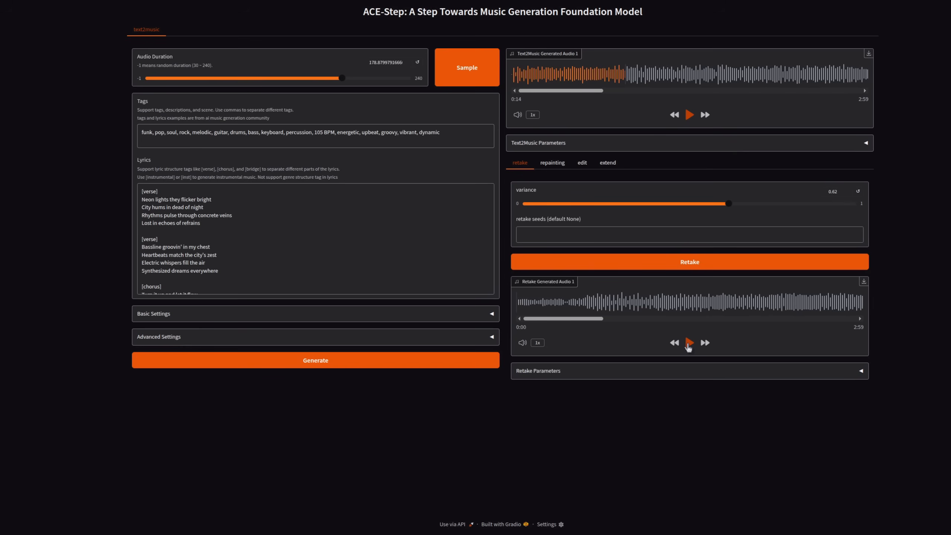
# - Play Retake Generated Audio 1 to 0:13 for comparison with the original
pyautogui.click(689, 343)
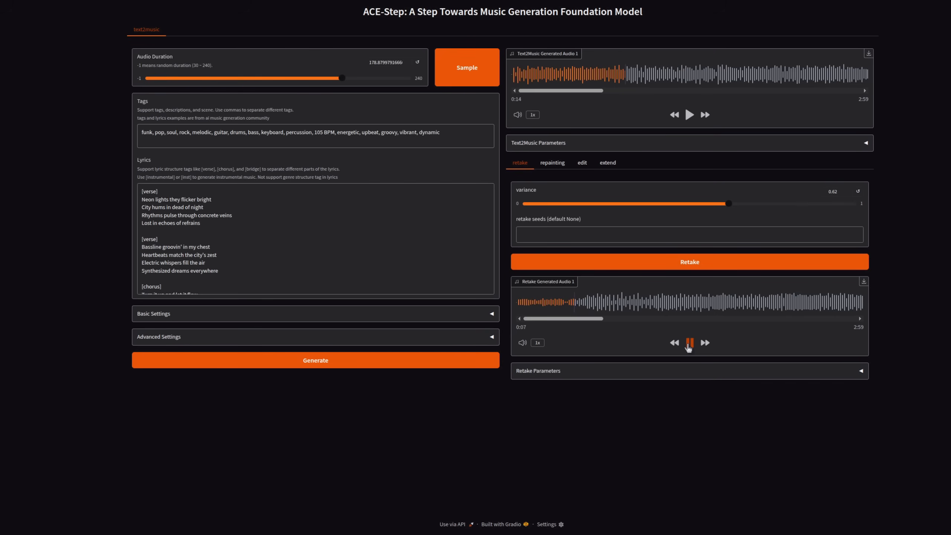
pyautogui.click(689, 343)
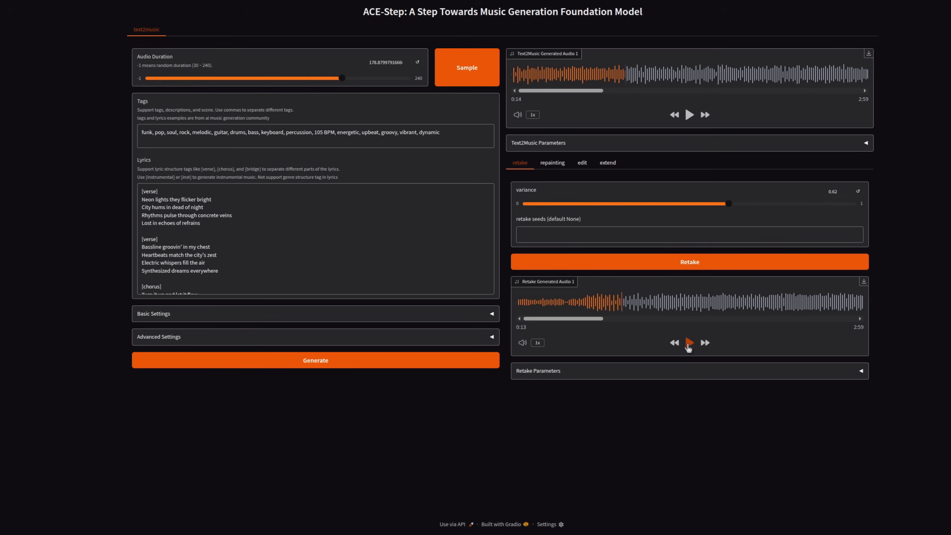
# - Load the melancholic medieval rodent-song example, play its 90-second track through, then load the electronic house example
pyautogui.click(467, 67)
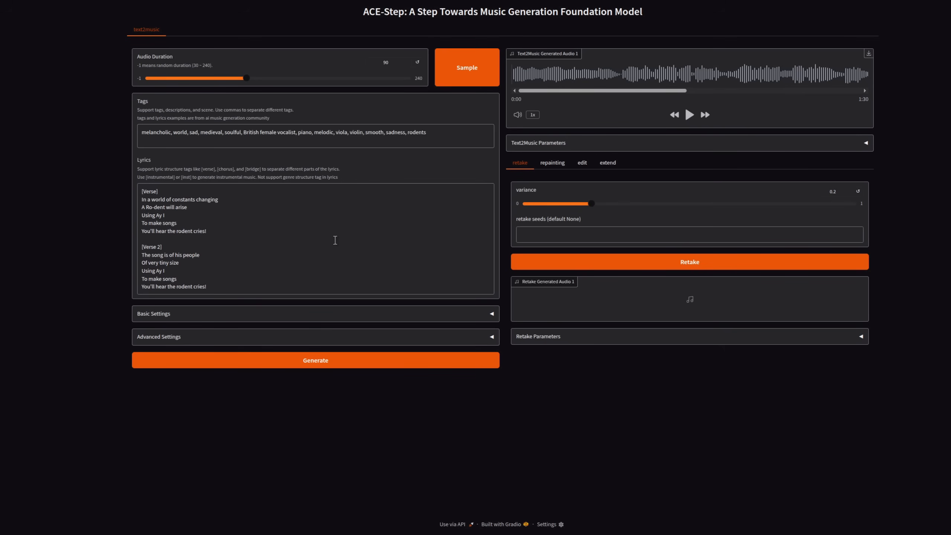
pyautogui.click(689, 114)
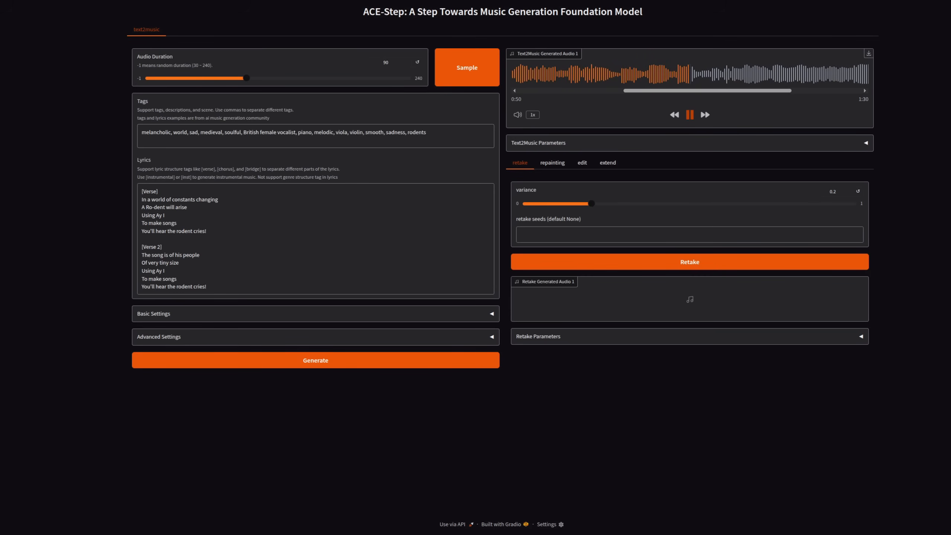
pyautogui.moveTo(476, 313)
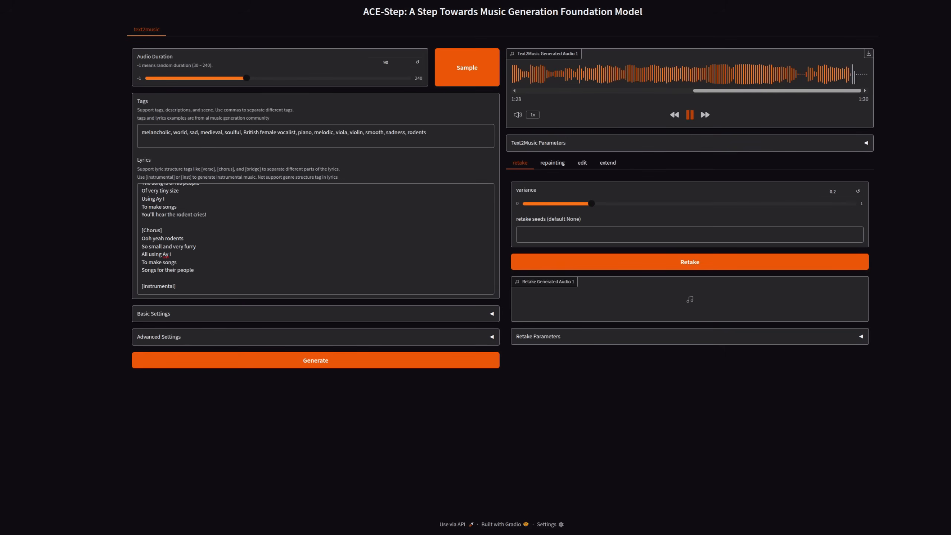
pyautogui.click(688, 114)
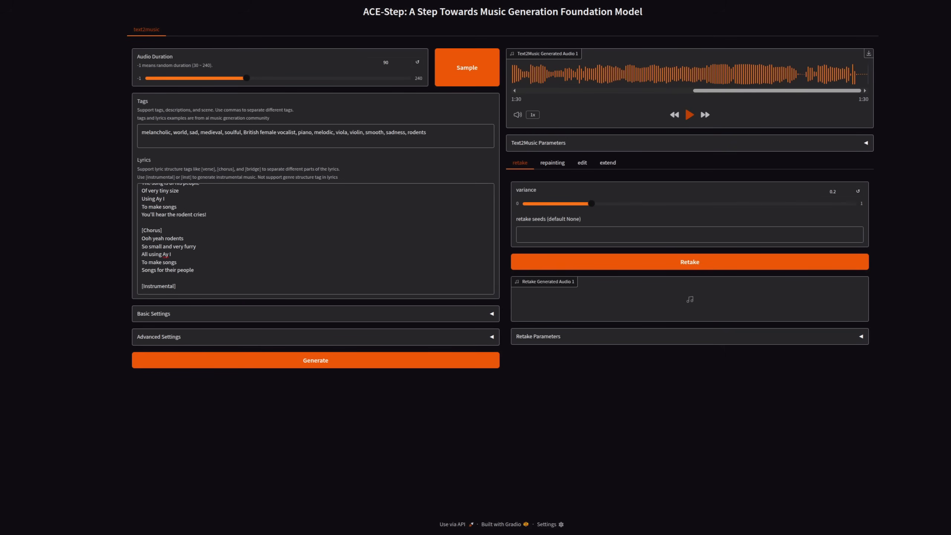
pyautogui.click(467, 67)
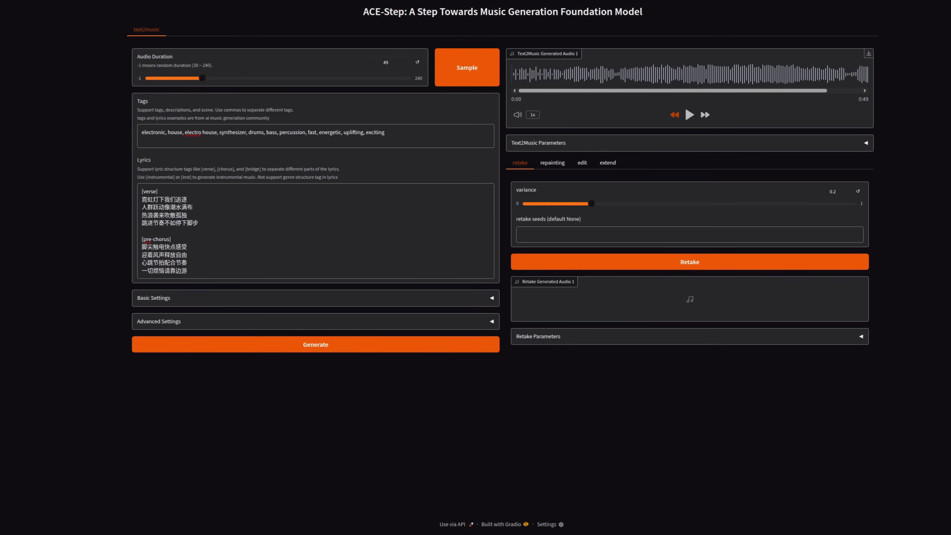
# - Play the 49-second electronic house track with Chinese lyrics and pause at 0:25
pyautogui.click(689, 115)
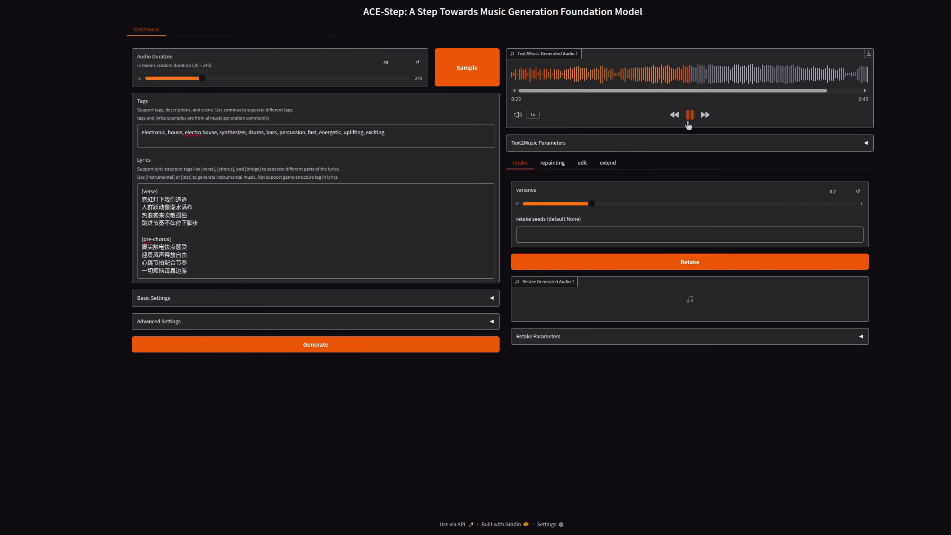
pyautogui.click(689, 115)
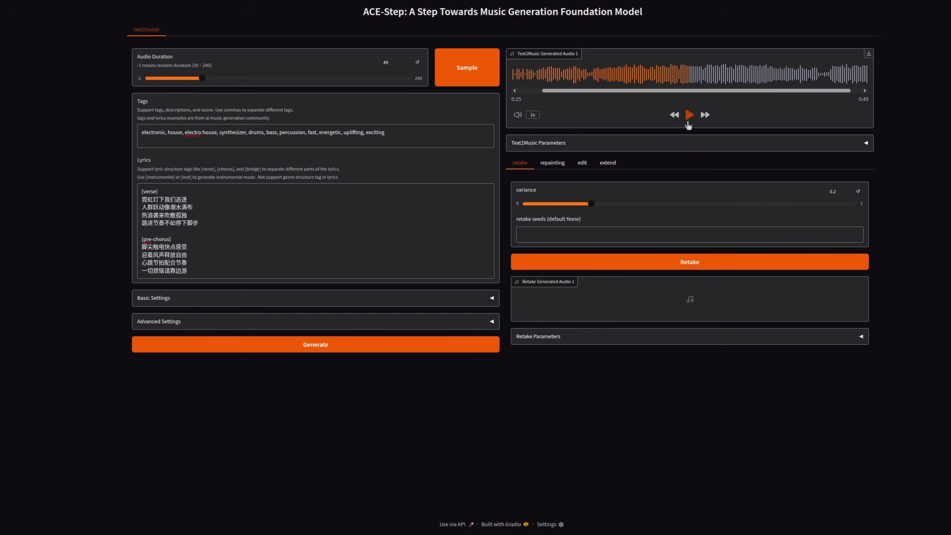
# - Load the country-rock cheese-song example with its 19-30 s repaint onto the repainting tab
pyautogui.click(552, 163)
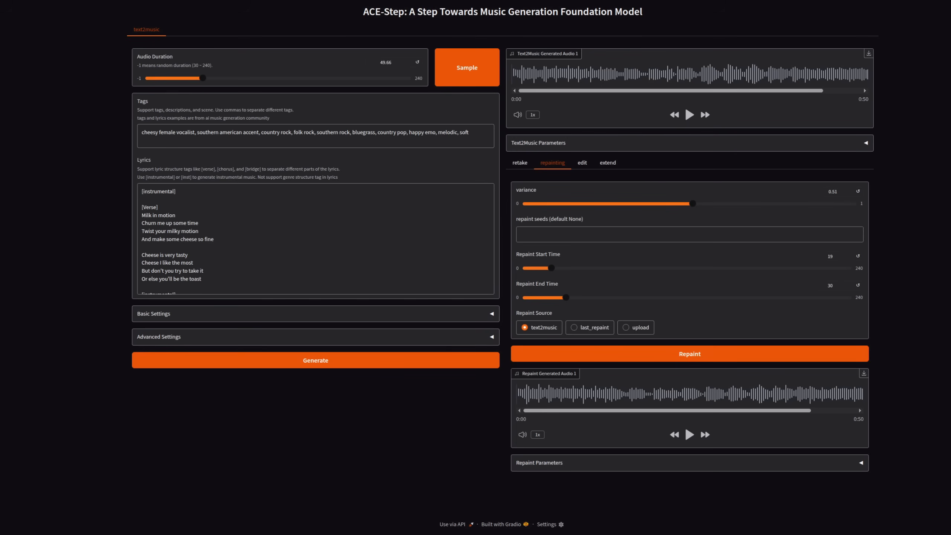
pyautogui.moveTo(704, 115)
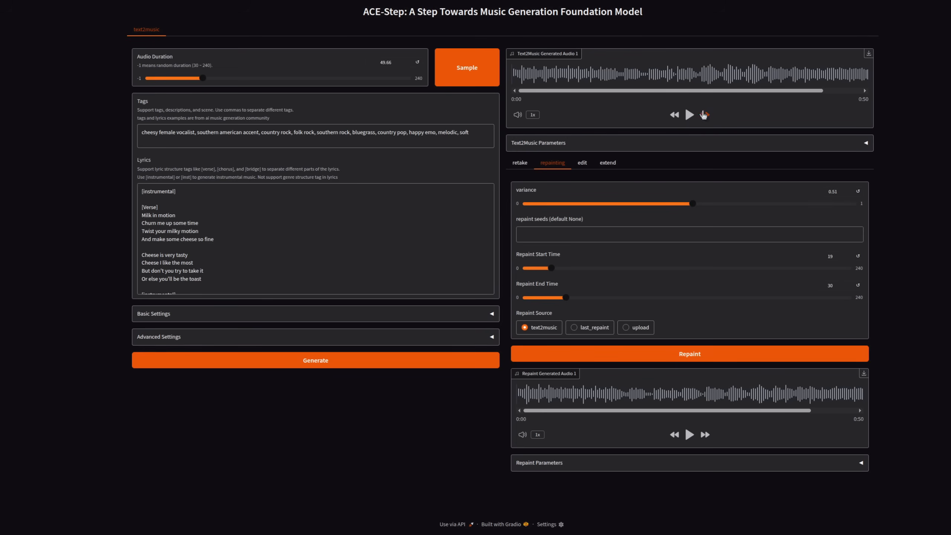
# - Play the original 50-second cheese song and pause it around 0:28
pyautogui.click(689, 114)
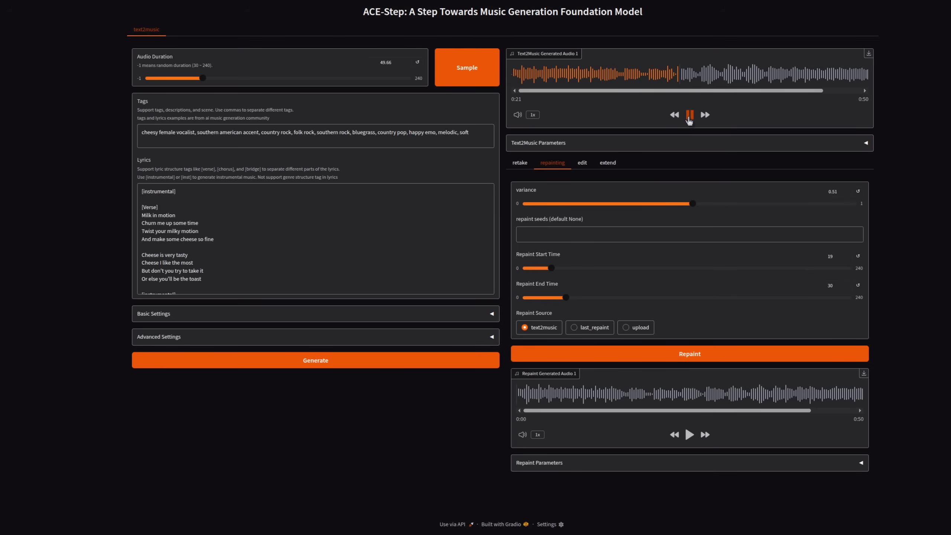
pyautogui.moveTo(689, 115)
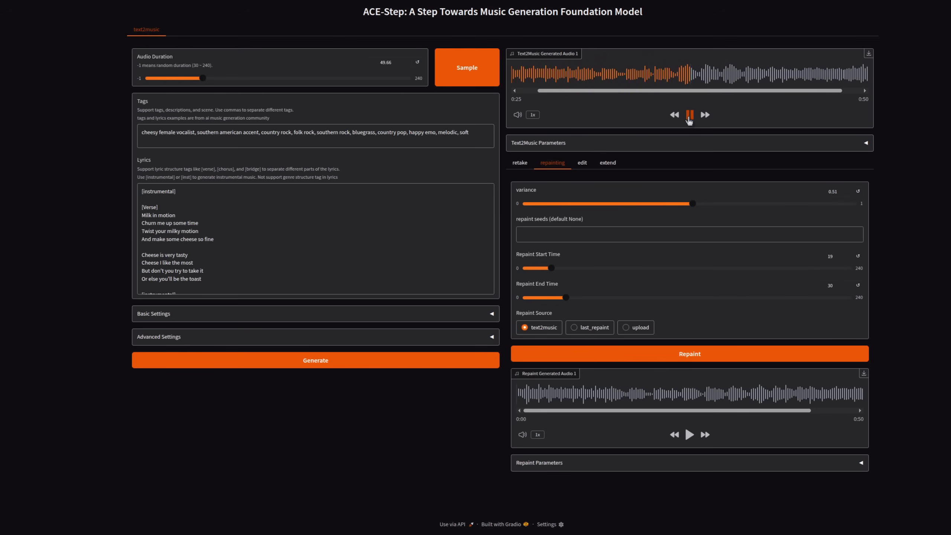
pyautogui.click(689, 115)
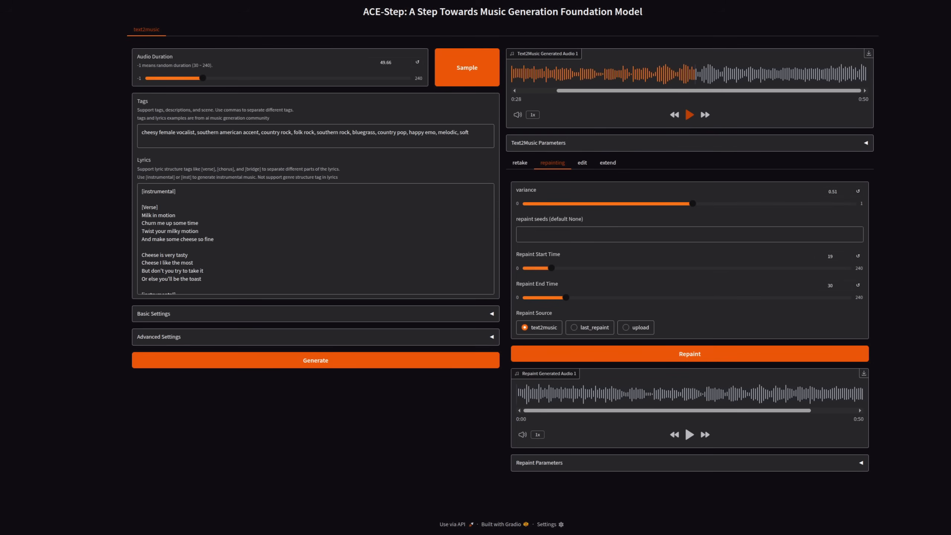
pyautogui.moveTo(557, 170)
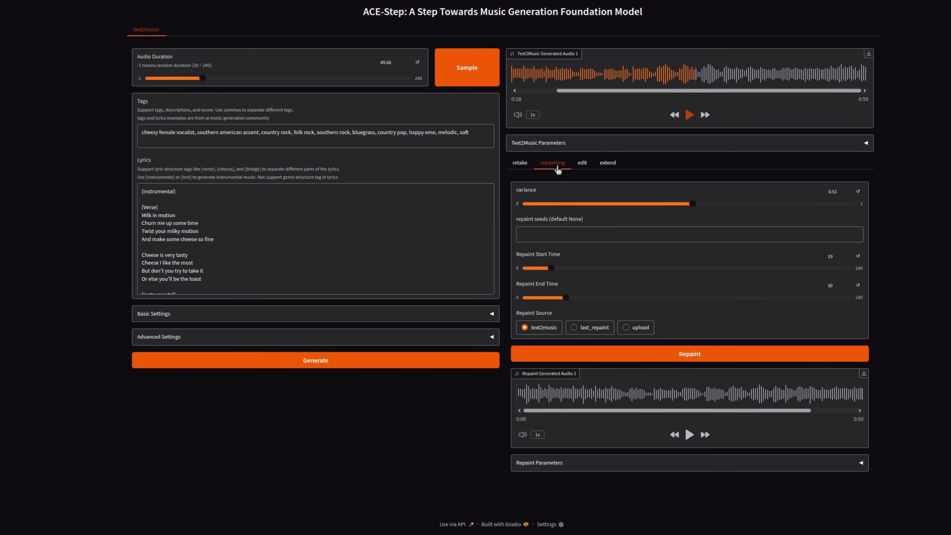
pyautogui.moveTo(536, 266)
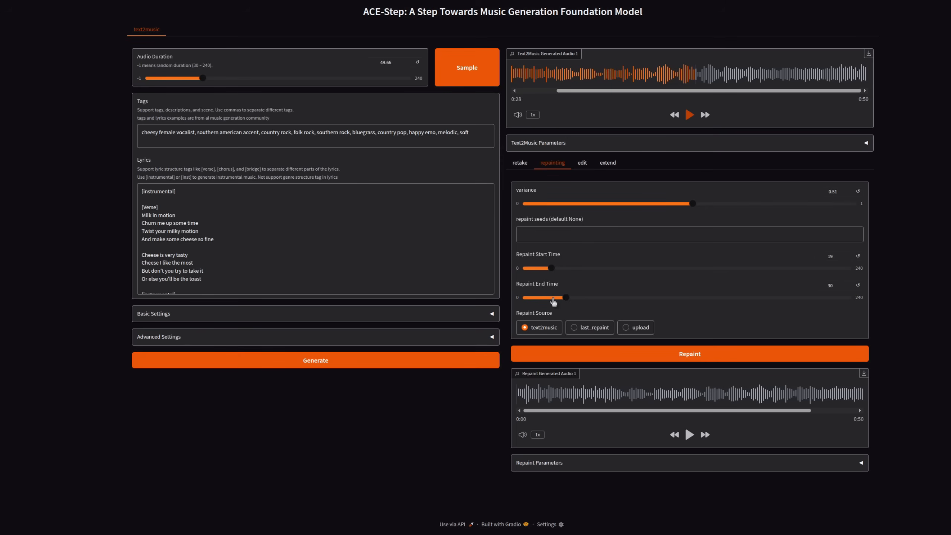
pyautogui.moveTo(642, 99)
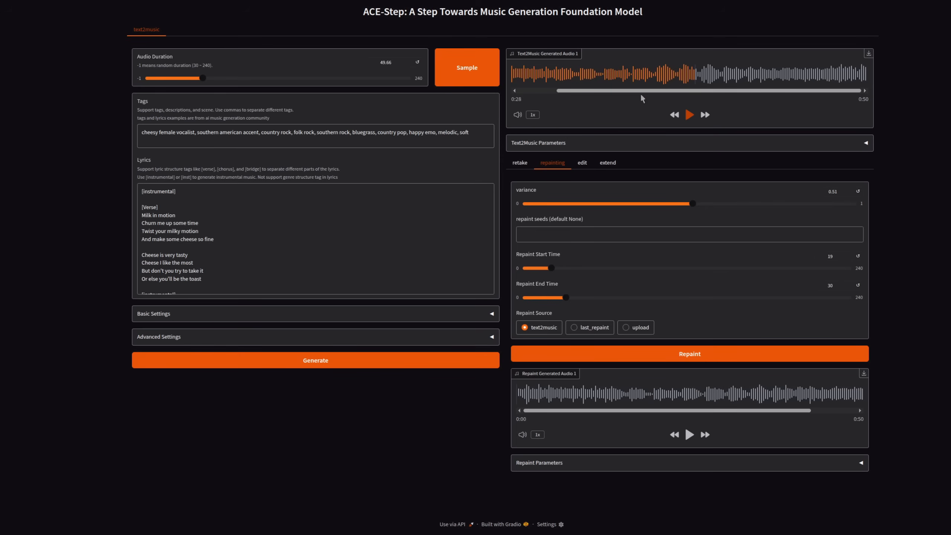
pyautogui.moveTo(840, 266)
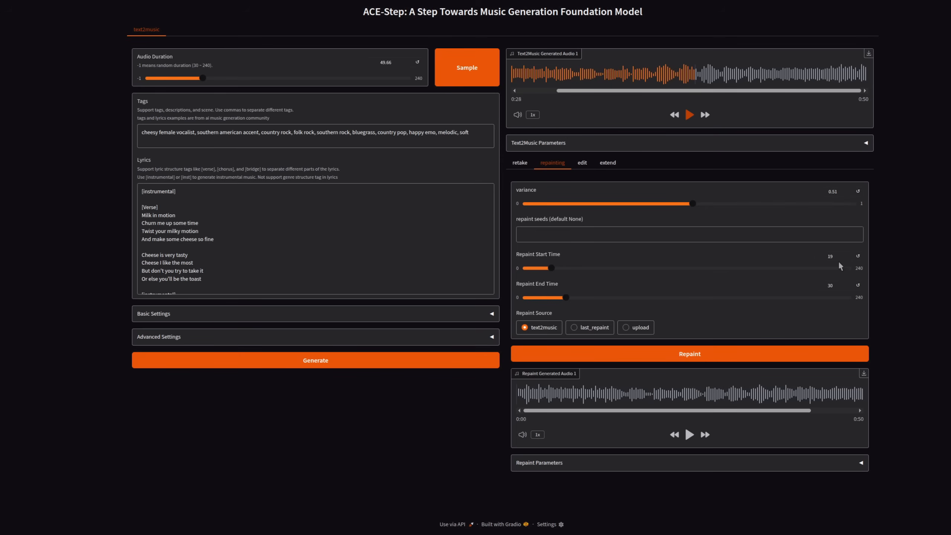
pyautogui.moveTo(780, 316)
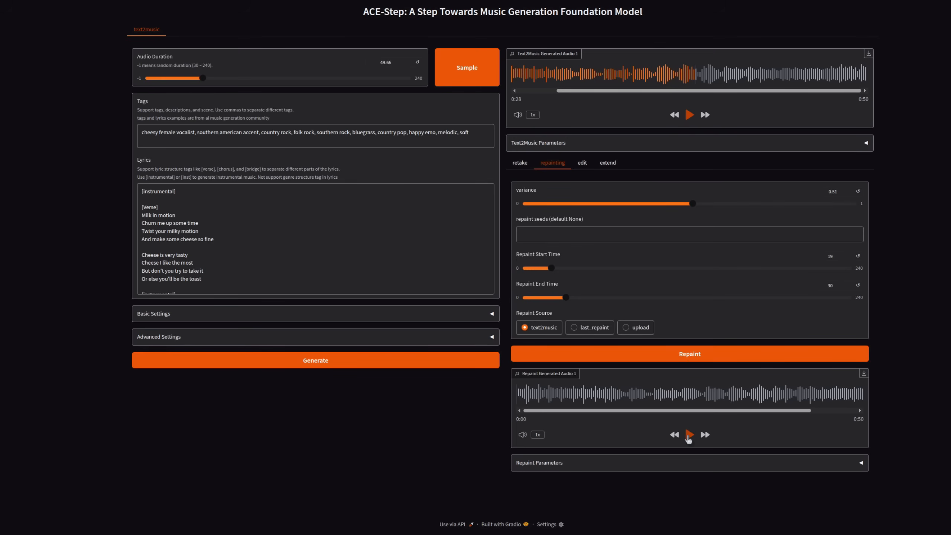
# - Play the repainted cheese track to about 0:27, then load the happy hardcore remix example
pyautogui.click(689, 434)
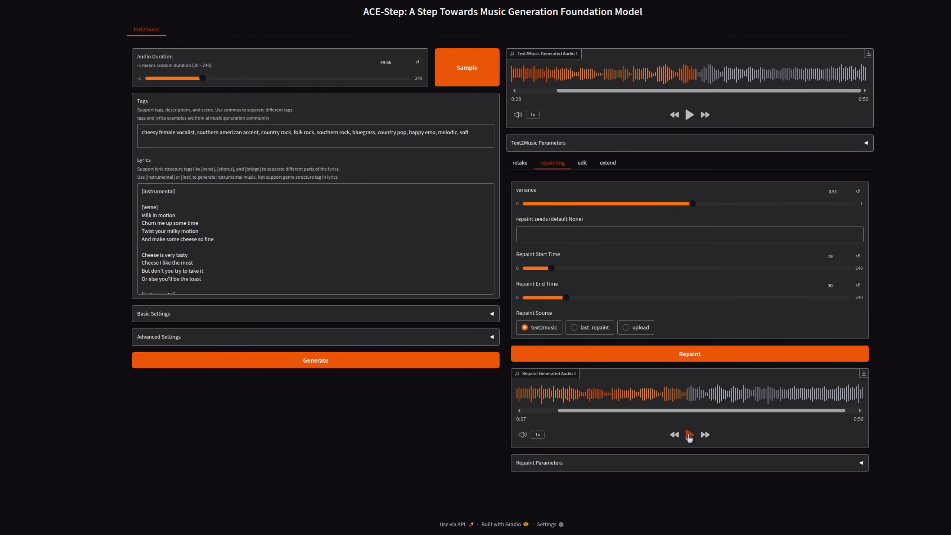
pyautogui.click(581, 162)
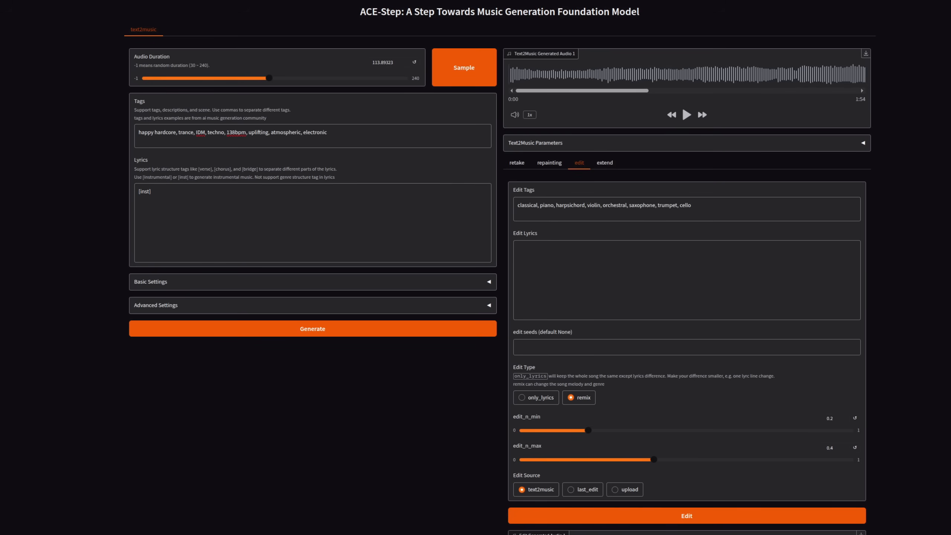
pyautogui.moveTo(535, 399)
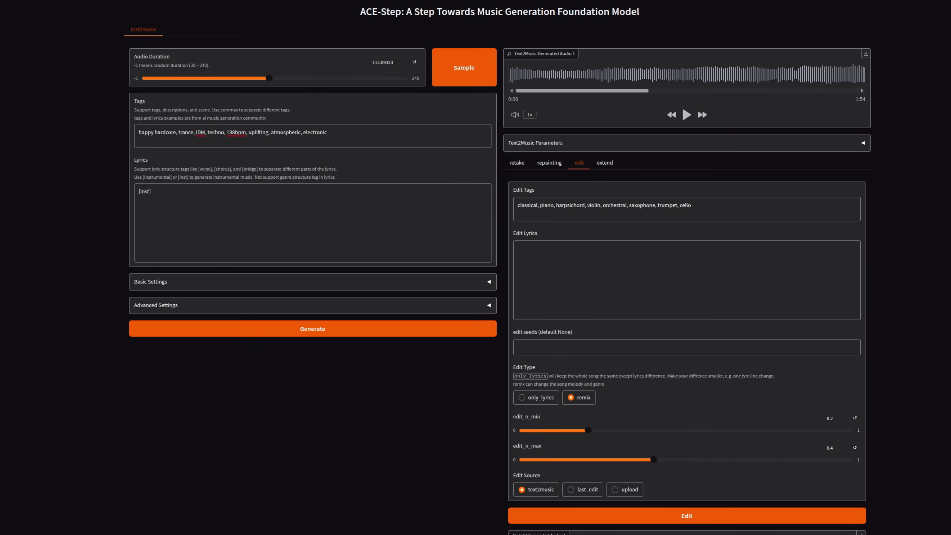
pyautogui.moveTo(621, 193)
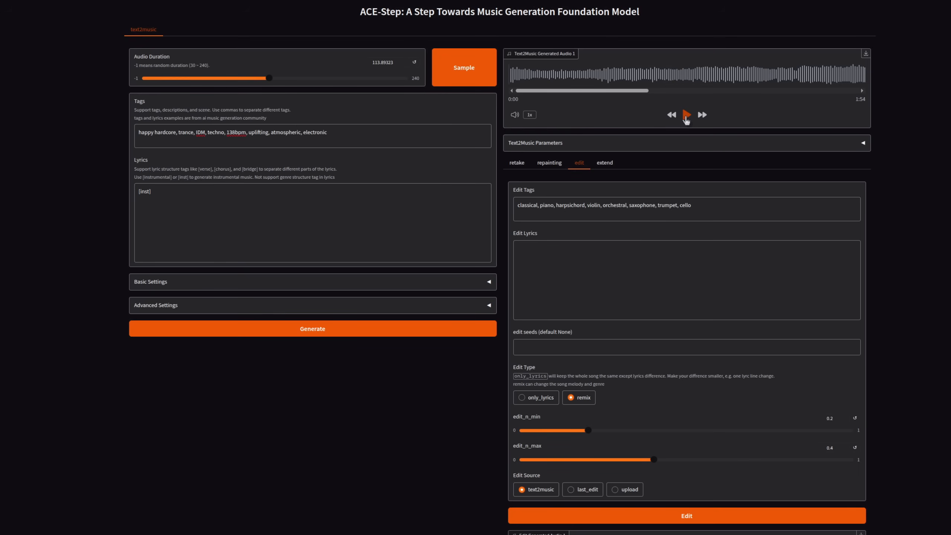
# - Play the original 1:54 happy hardcore trance track behind the classical remix
pyautogui.click(686, 115)
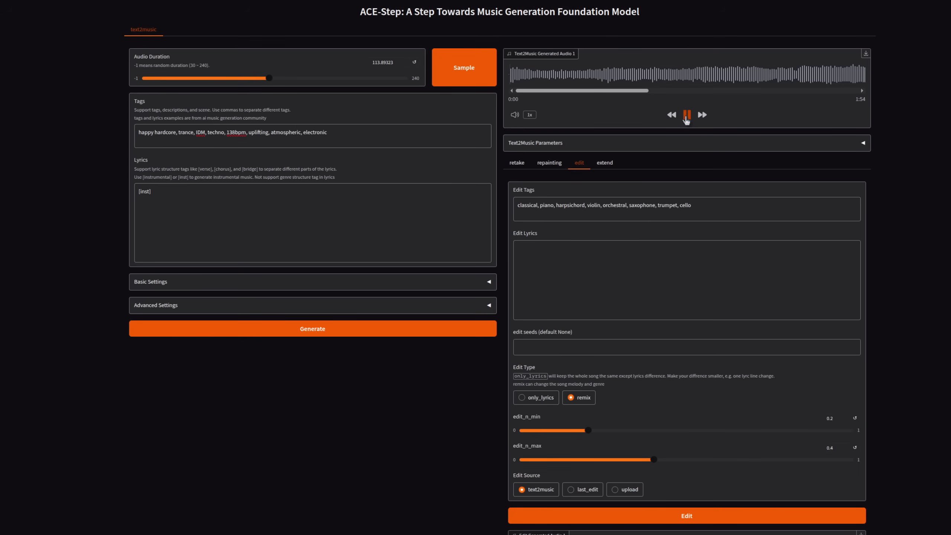
pyautogui.click(685, 115)
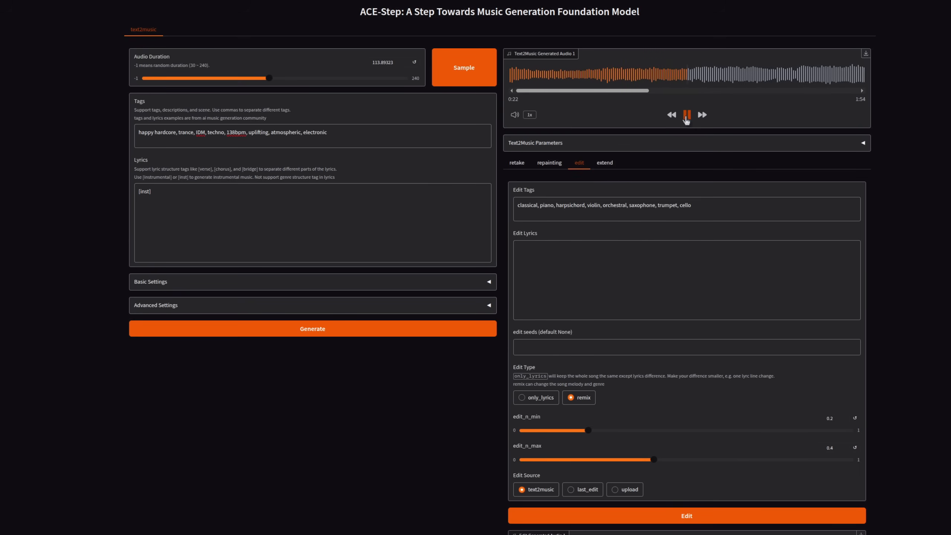
# - Play the classical orchestral remix to about 0:31, then load the pop-rap cheese extend example
pyautogui.scroll(-3)
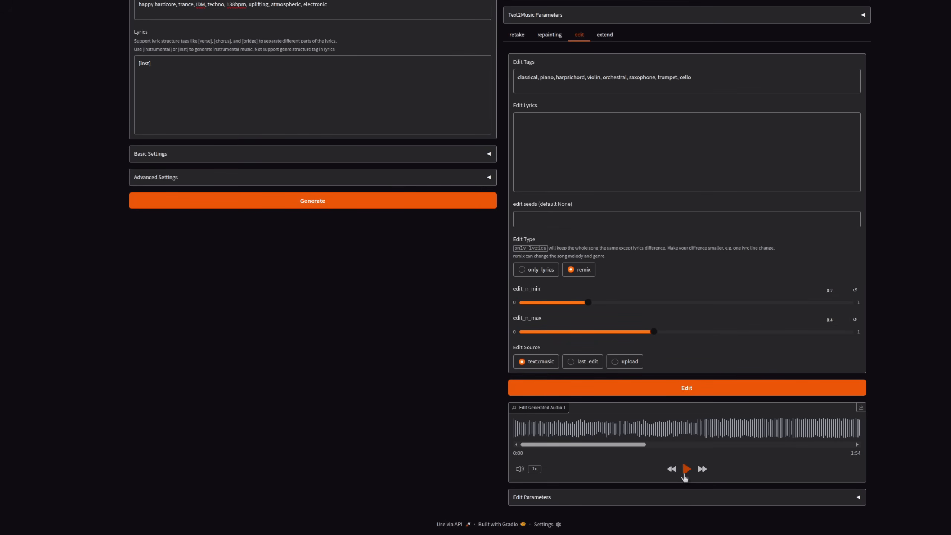
pyautogui.click(686, 468)
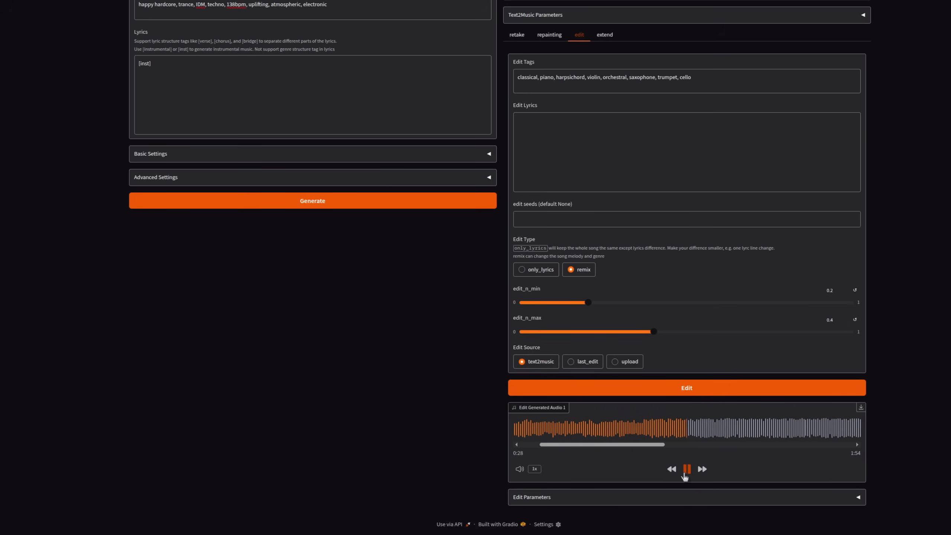
pyautogui.click(687, 469)
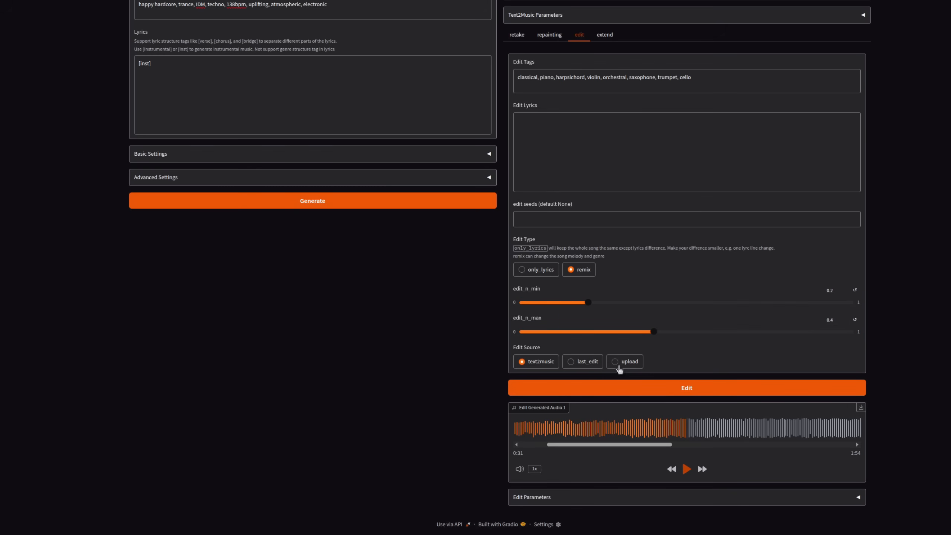
pyautogui.click(607, 163)
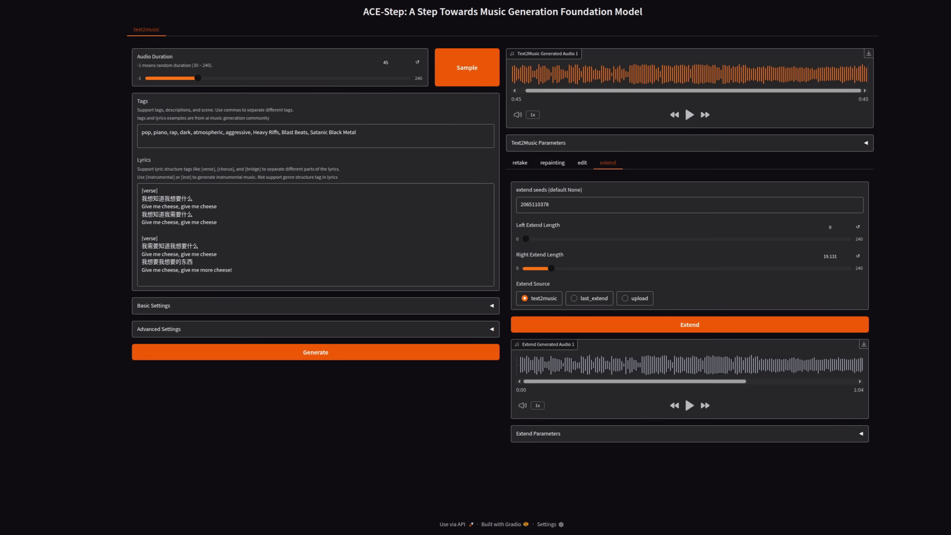
# - Play the 1:04 extended dark pop-rap cheese track through to its end
pyautogui.click(688, 405)
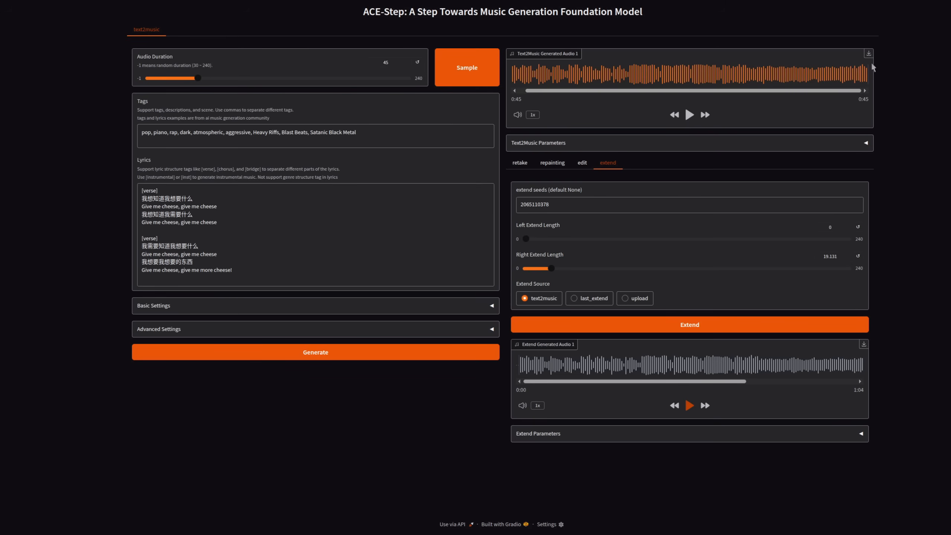
pyautogui.moveTo(870, 133)
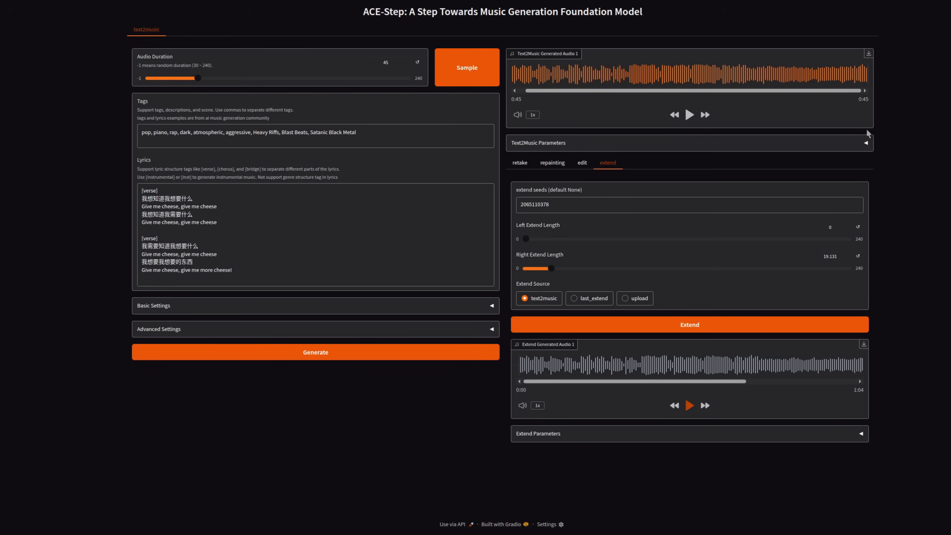
pyautogui.moveTo(829, 269)
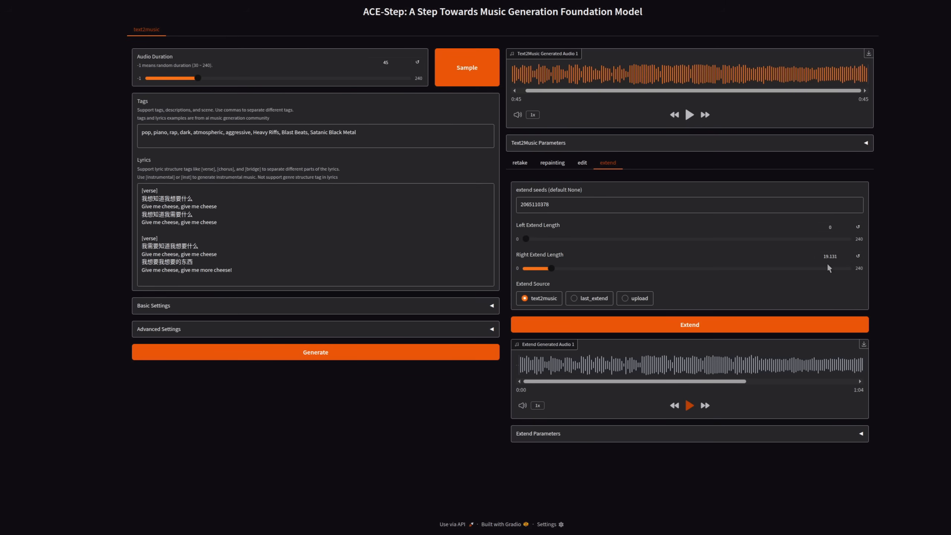
pyautogui.moveTo(834, 356)
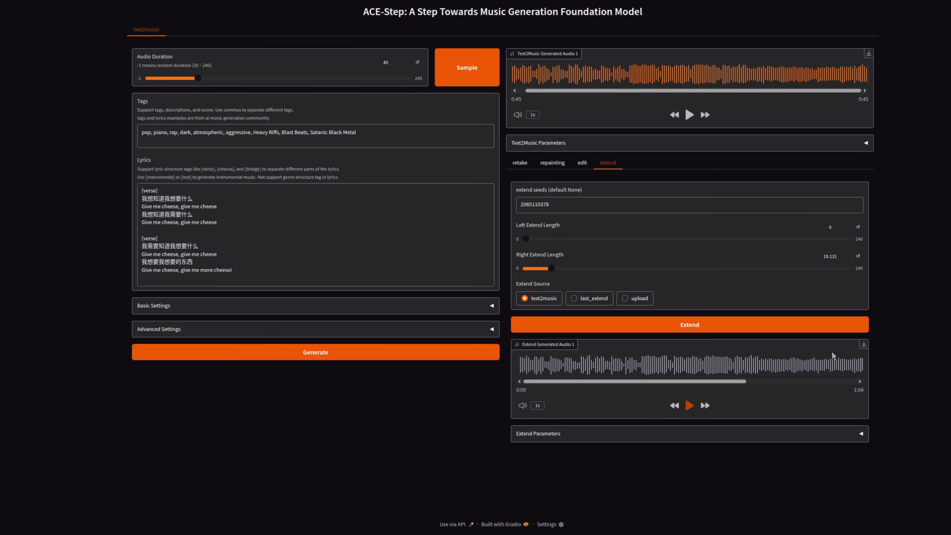
pyautogui.moveTo(794, 398)
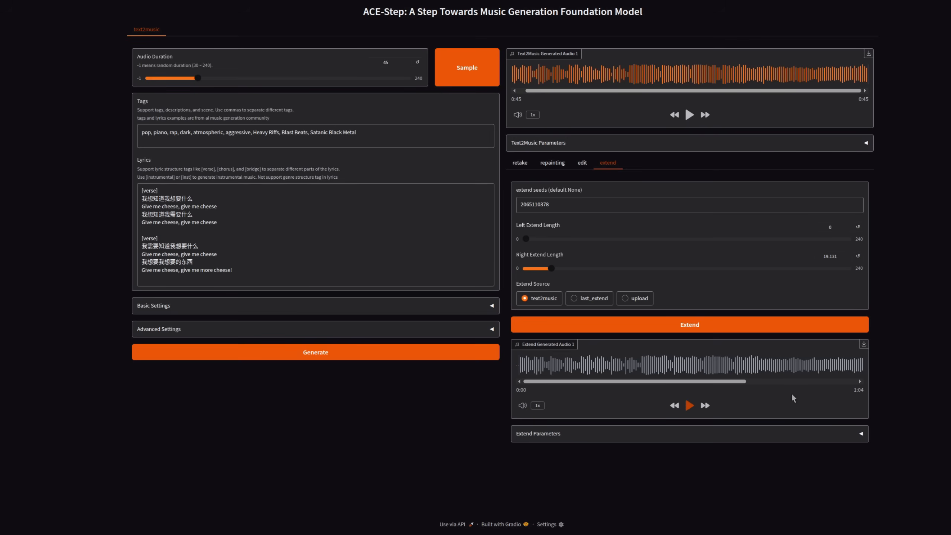
pyautogui.moveTo(794, 399)
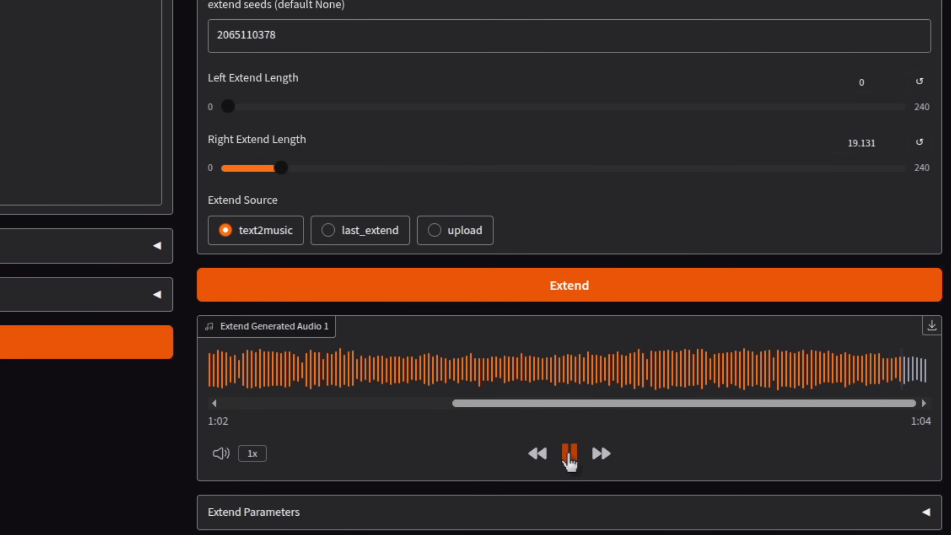
pyautogui.click(568, 454)
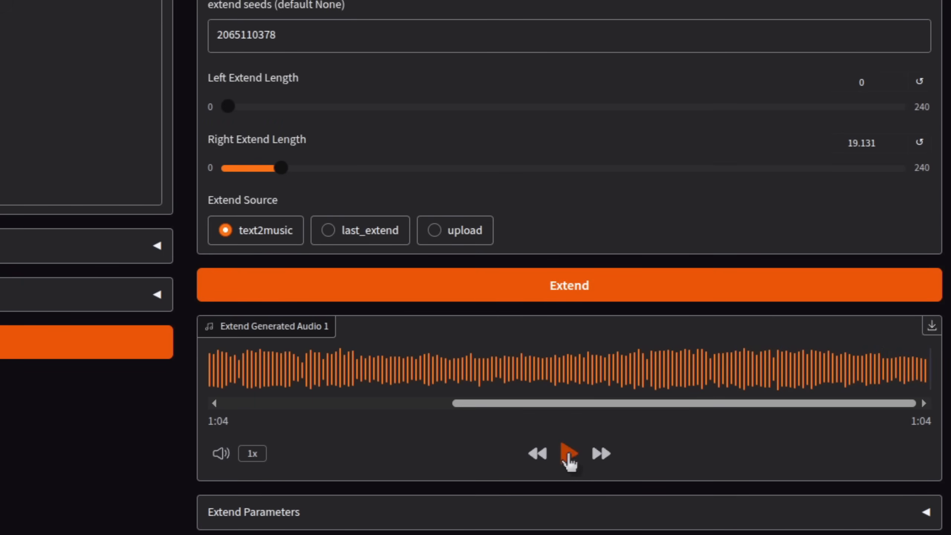